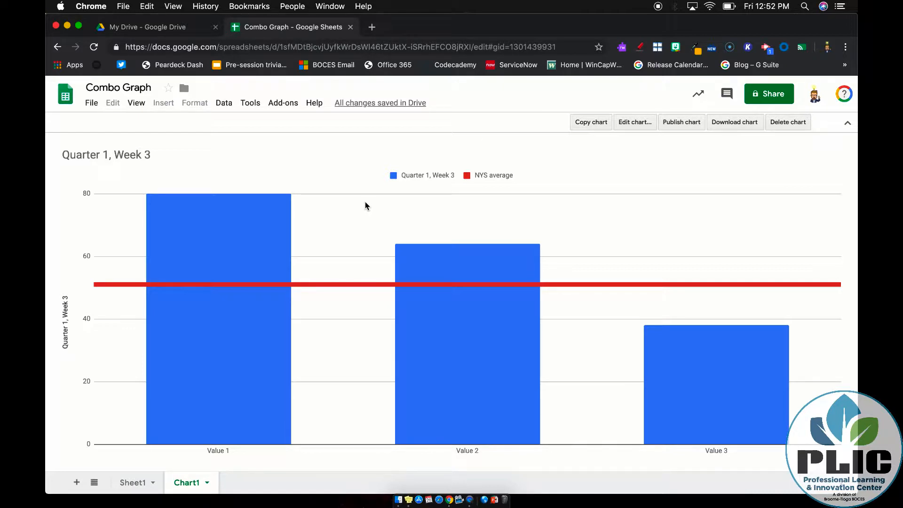
mouse_move(304, 218)
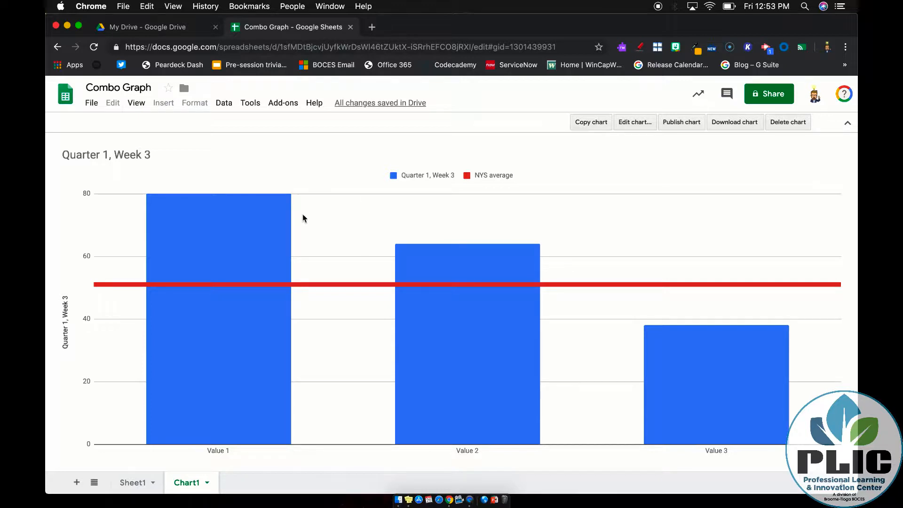
mouse_move(340, 294)
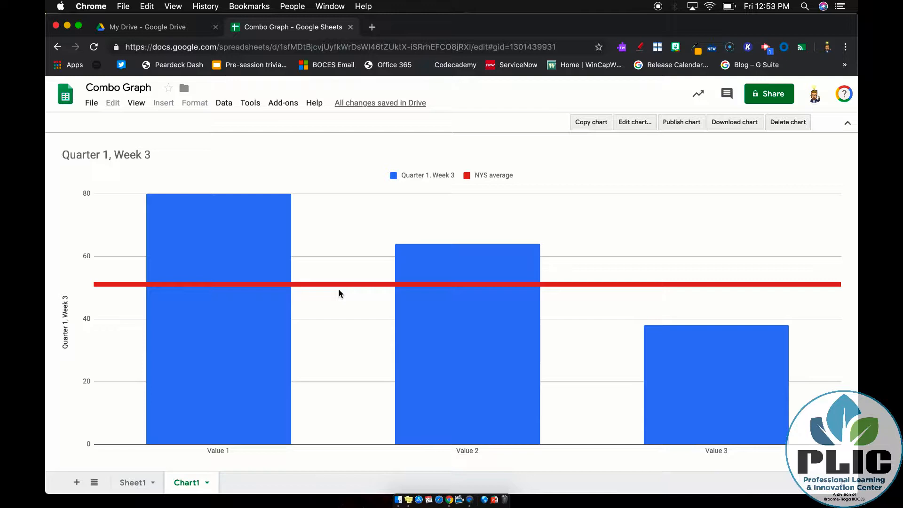
mouse_move(303, 338)
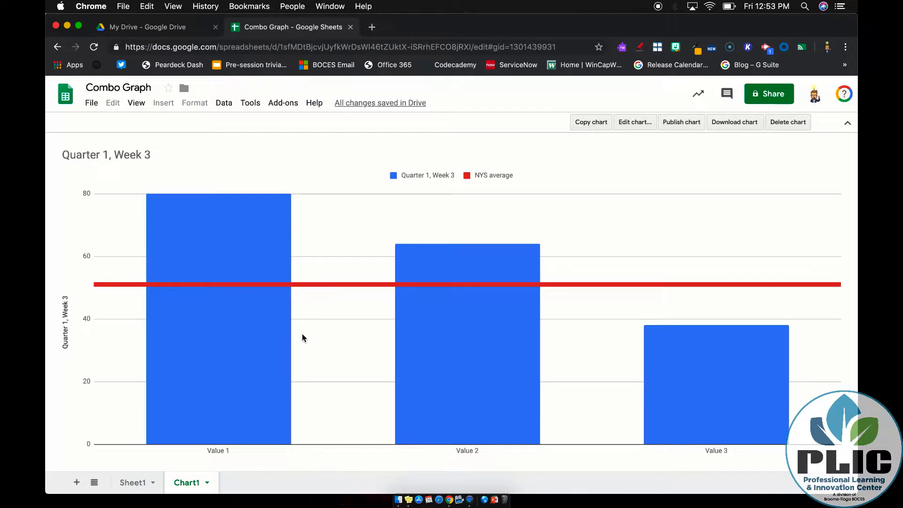
On Sheet1, clear the repeated 51 averages from C3:C4 and reselect C2.
left_click(132, 482)
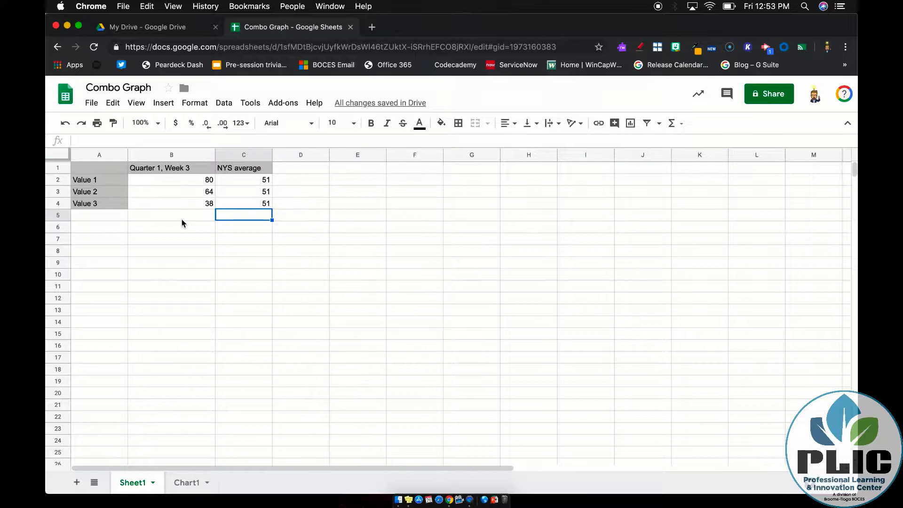
mouse_move(264, 209)
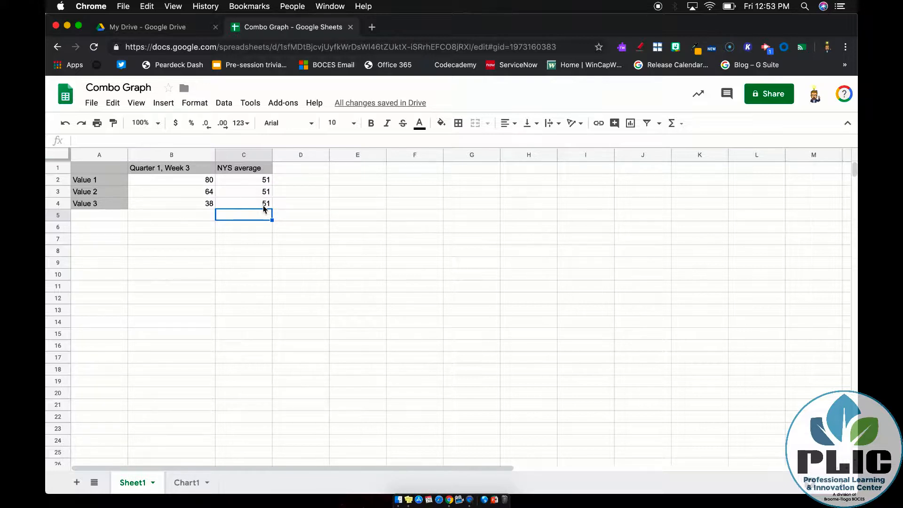
mouse_move(333, 226)
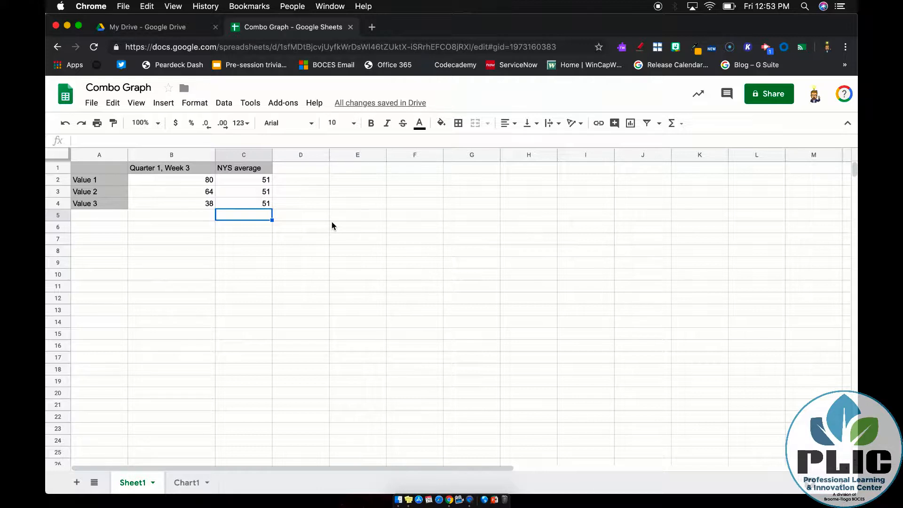
left_click(243, 192)
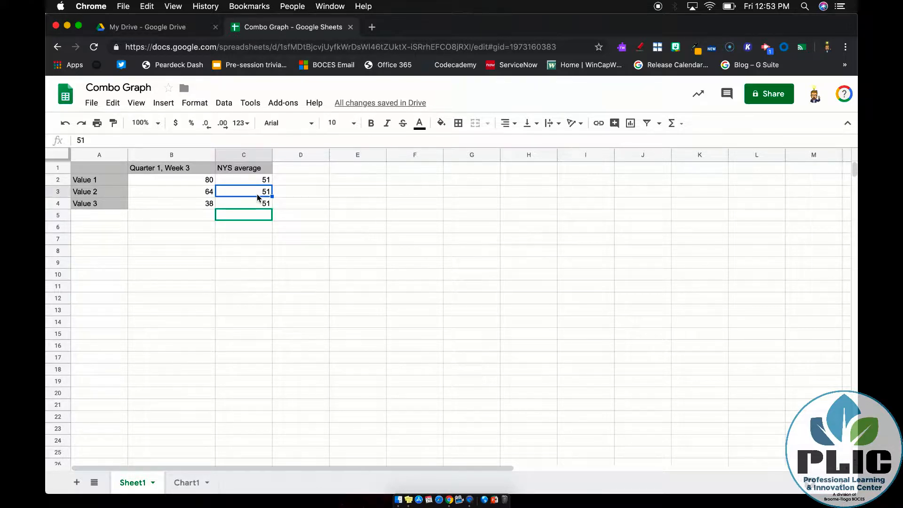
key("Delete")
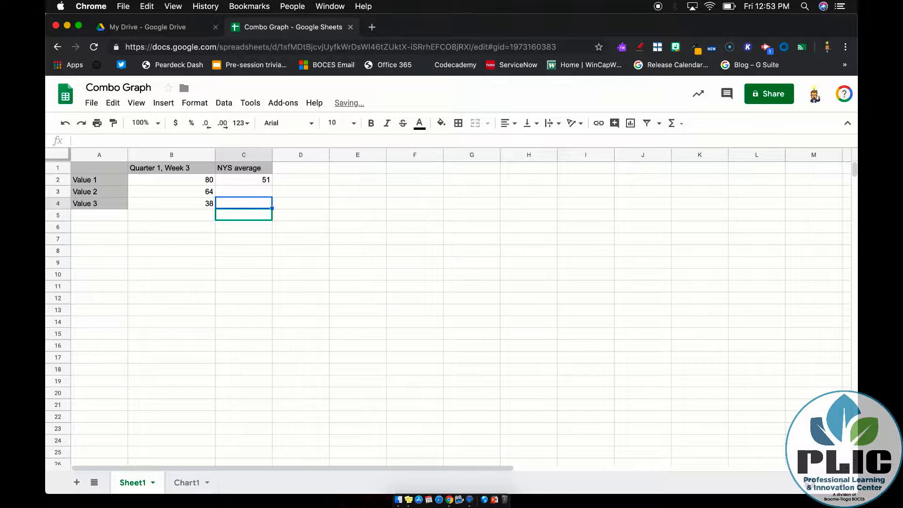
left_click(243, 180)
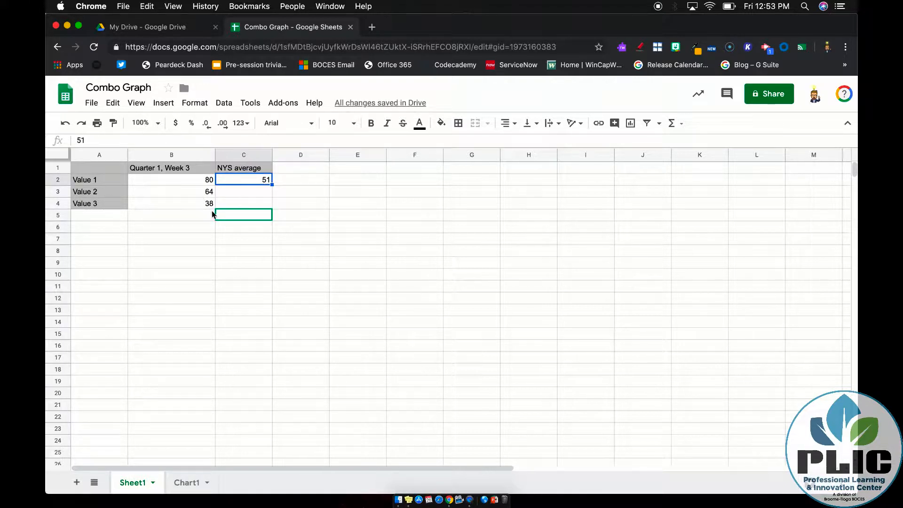
double_click(244, 179)
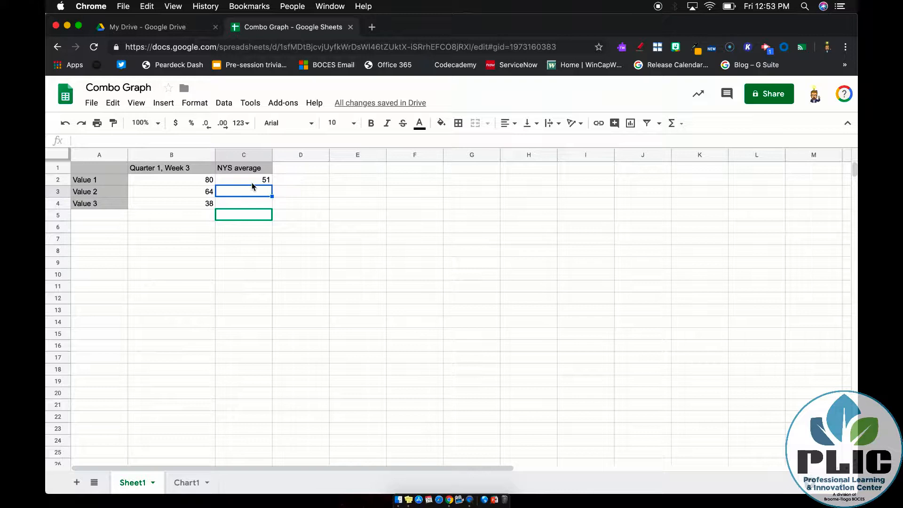
left_click(243, 179)
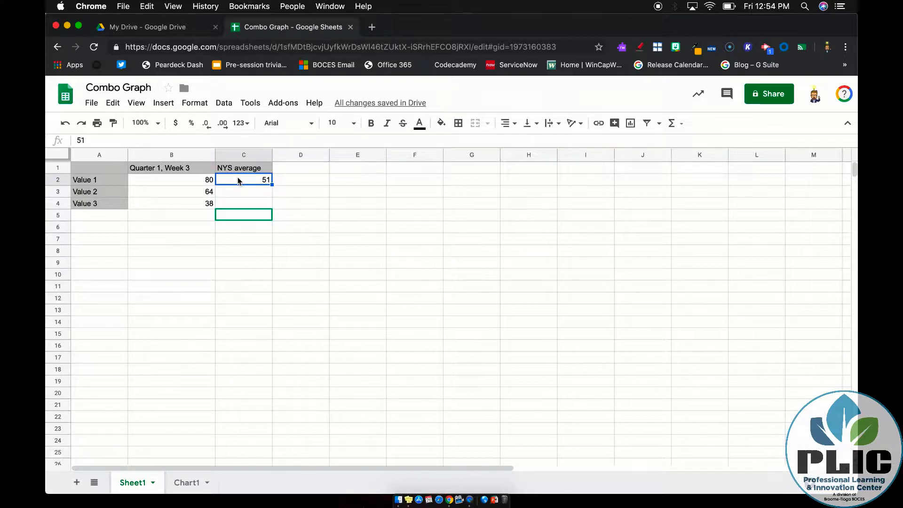
mouse_move(236, 187)
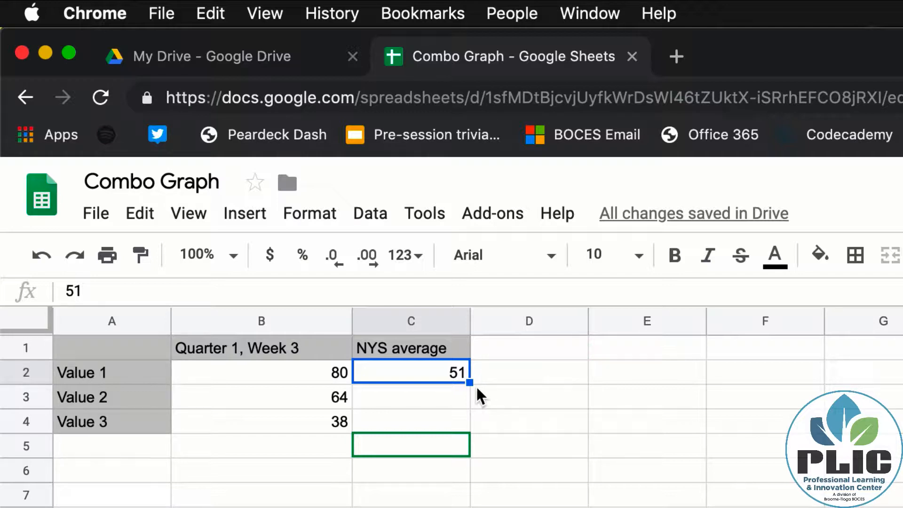
mouse_move(471, 384)
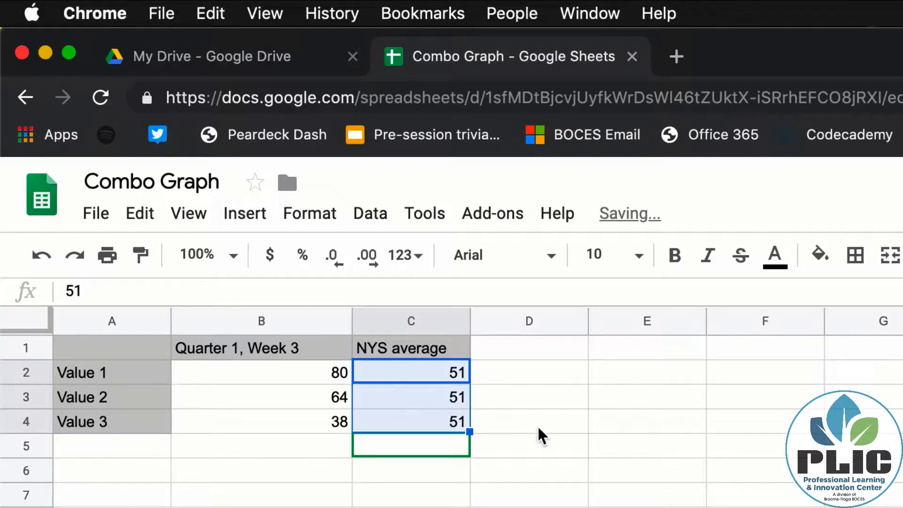
left_click(530, 422)
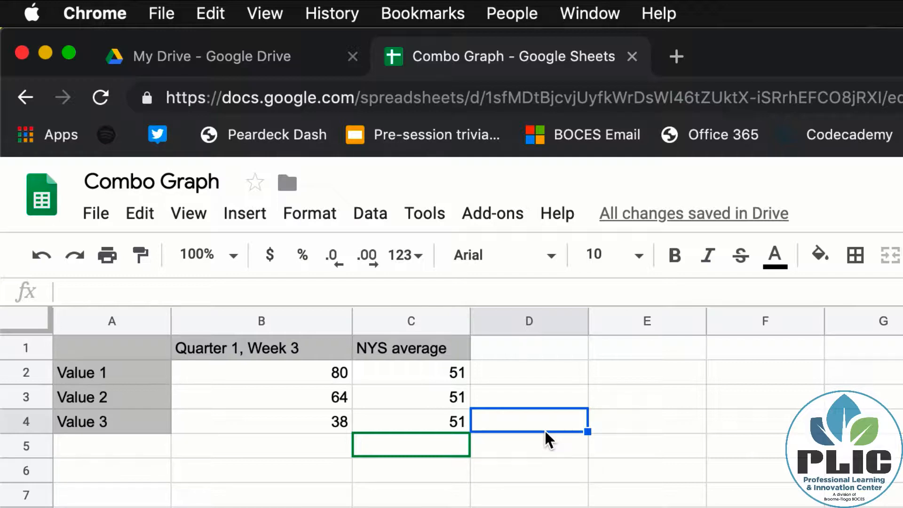
left_click(411, 373)
type("45")
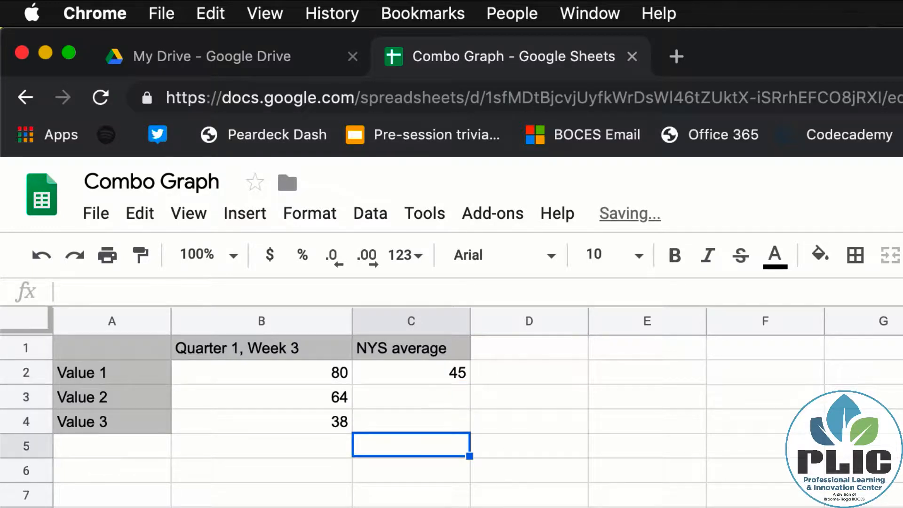
left_click(411, 372)
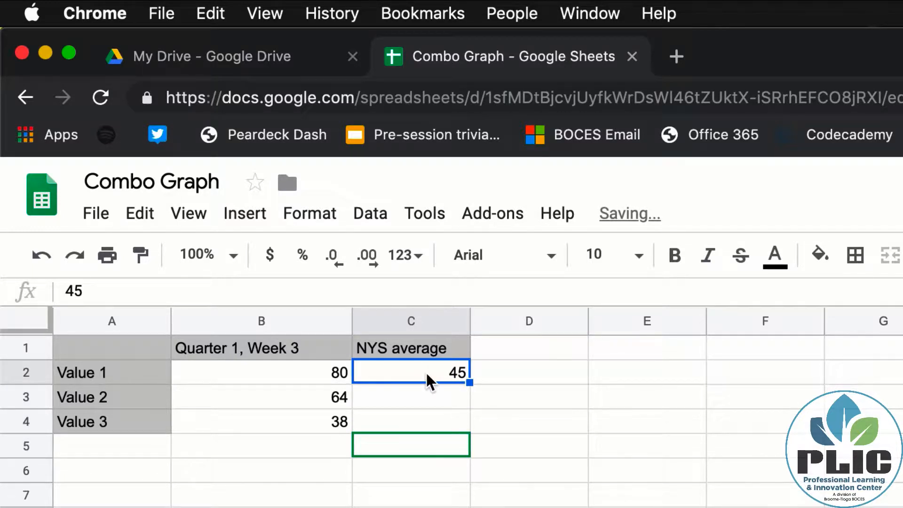
left_click(411, 397)
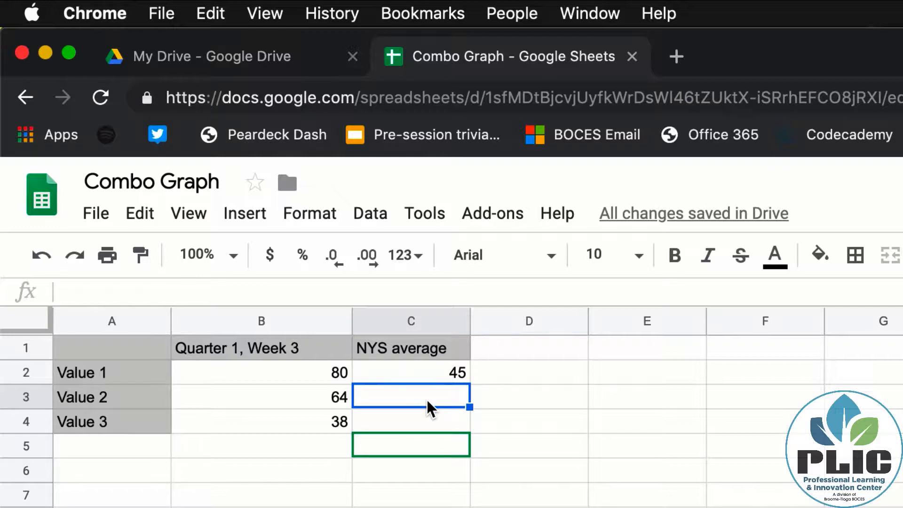
type("=")
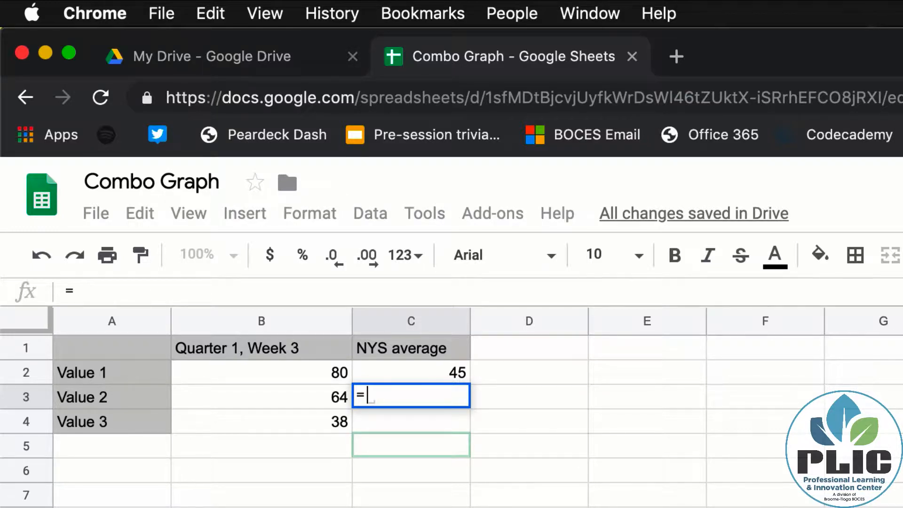
left_click(424, 372)
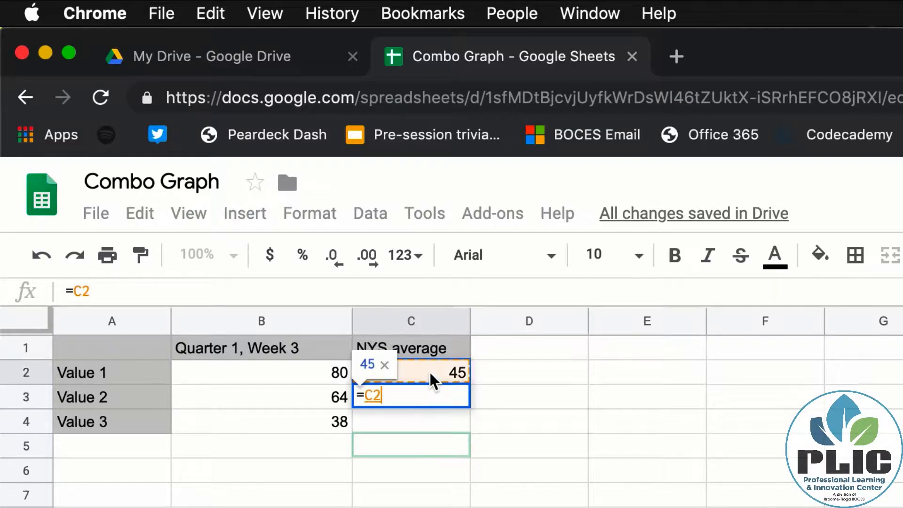
key("Enter")
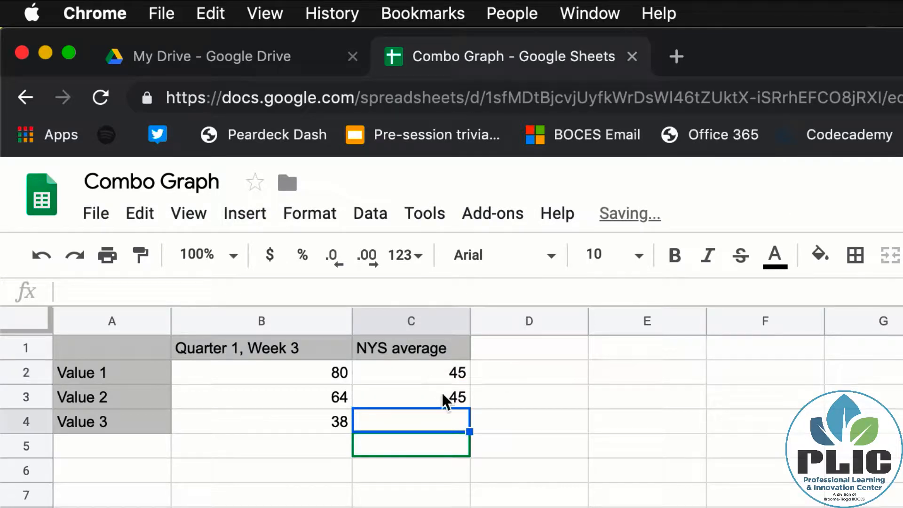
mouse_move(433, 378)
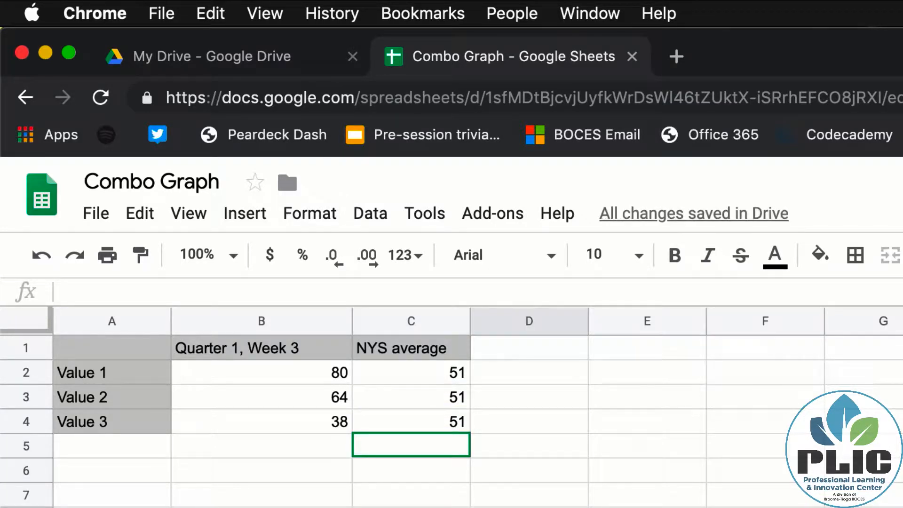
mouse_move(368, 481)
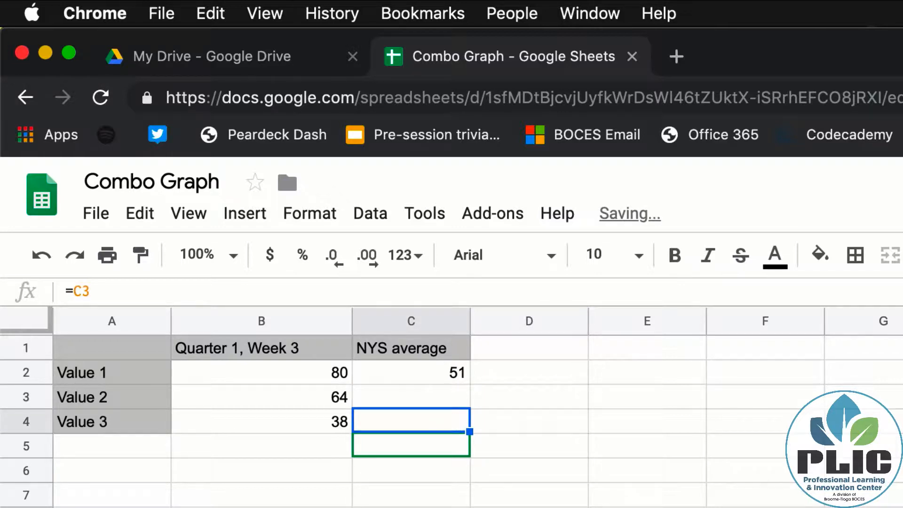
Fill the 51 NYS average from C2 down through C4.
left_click(429, 373)
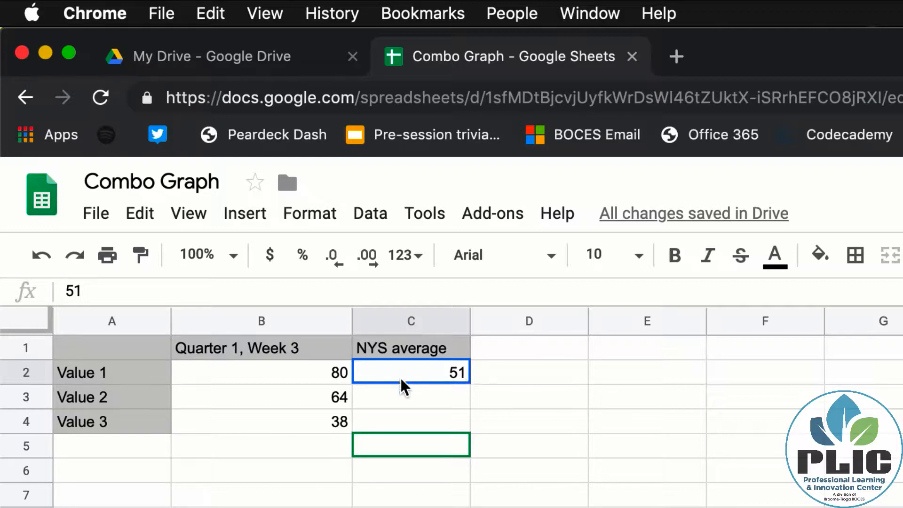
left_click_drag(411, 372, 410, 421)
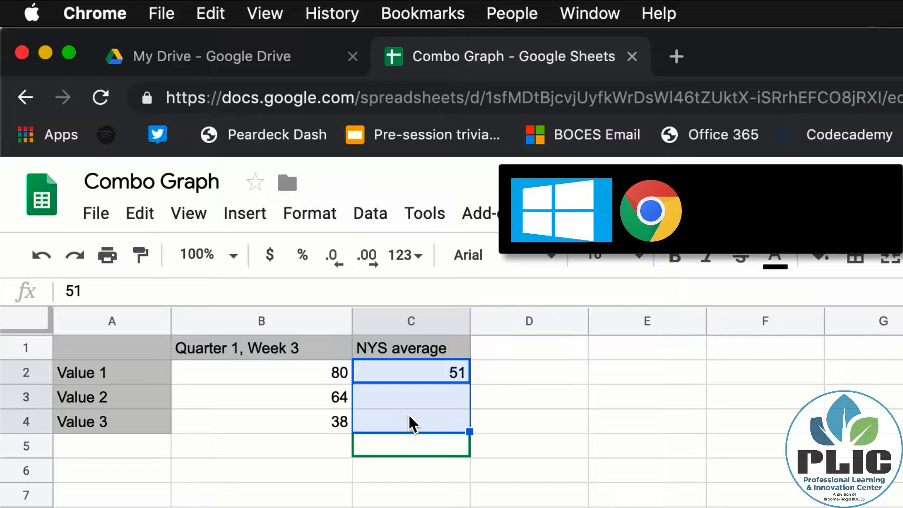
key("ctrl+return")
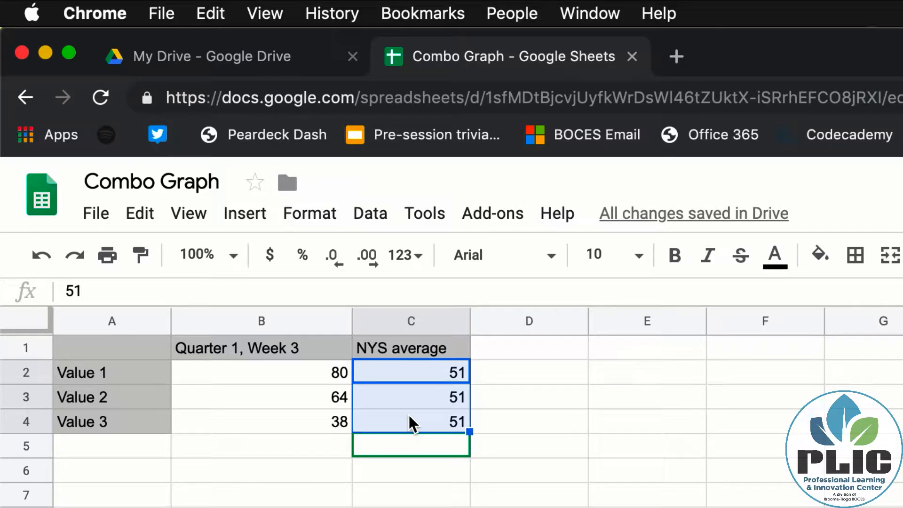
left_click(411, 457)
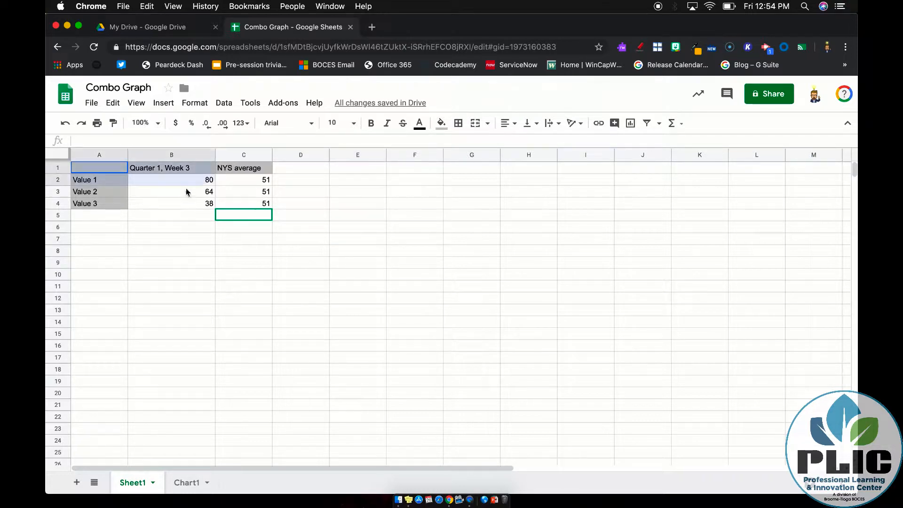
Insert a column chart from the data table A1:C4.
left_click_drag(100, 167, 266, 203)
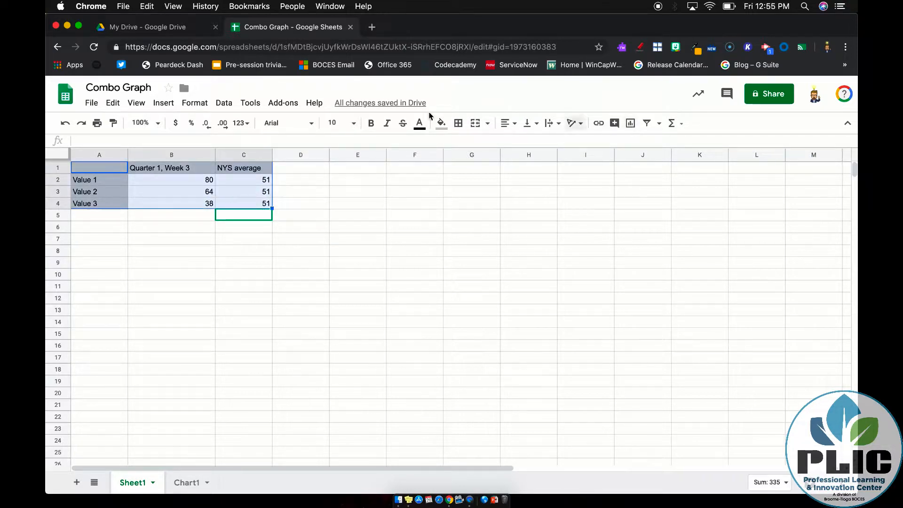
left_click(163, 102)
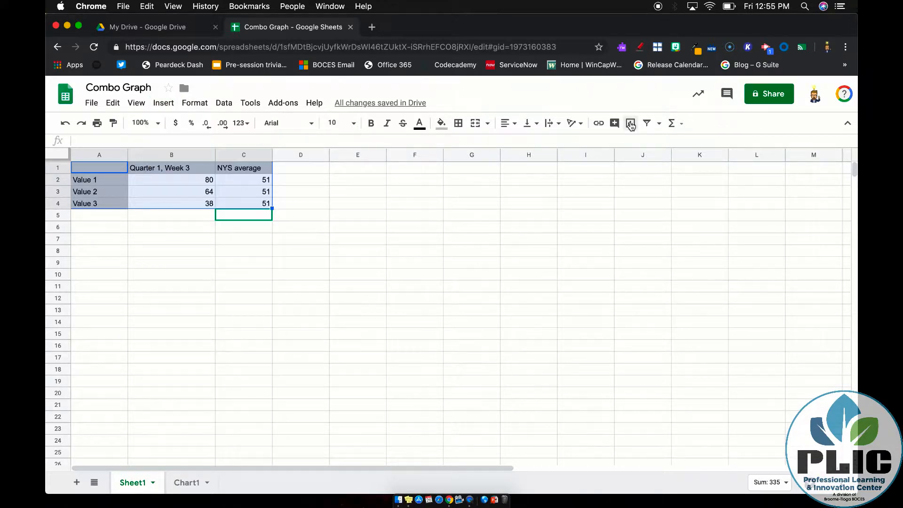
left_click(630, 124)
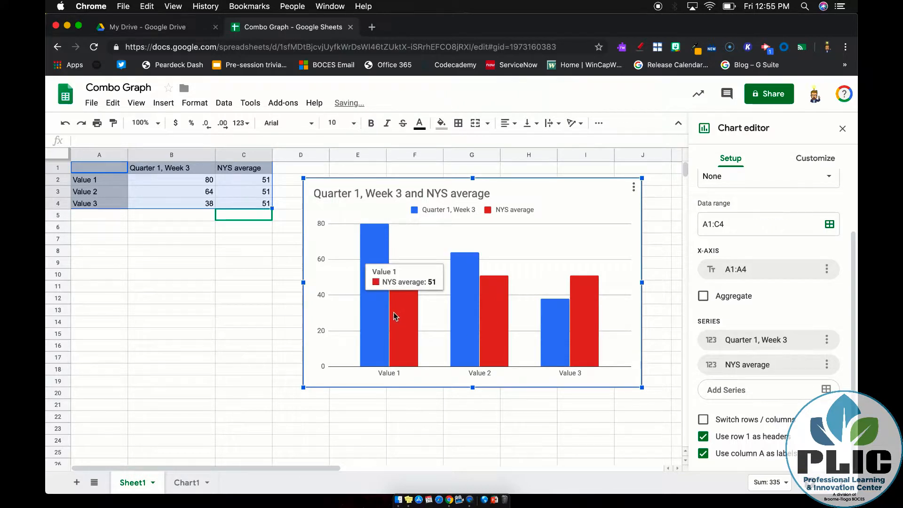
mouse_move(491, 320)
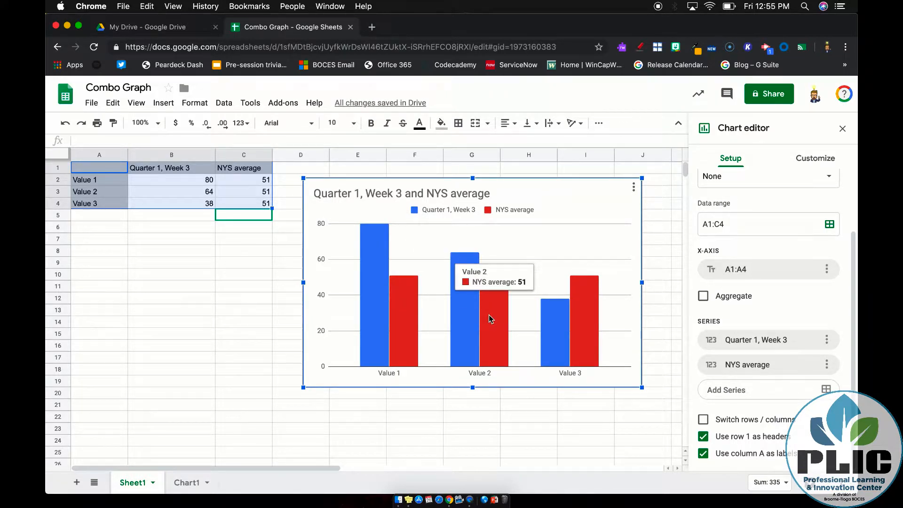
mouse_move(442, 215)
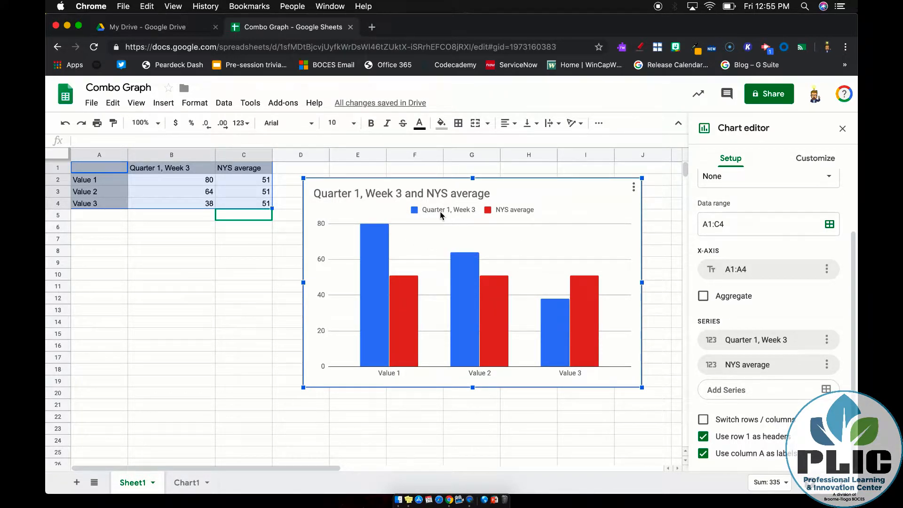
mouse_move(517, 219)
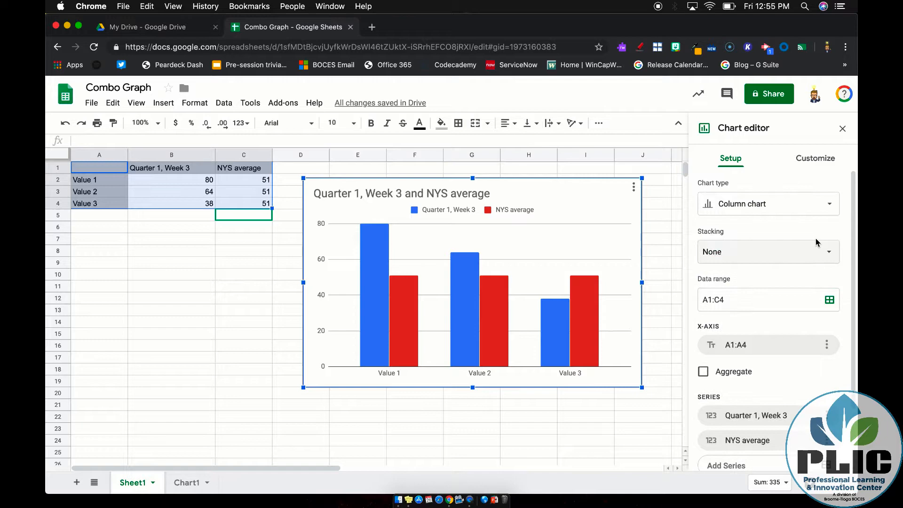
mouse_move(715, 199)
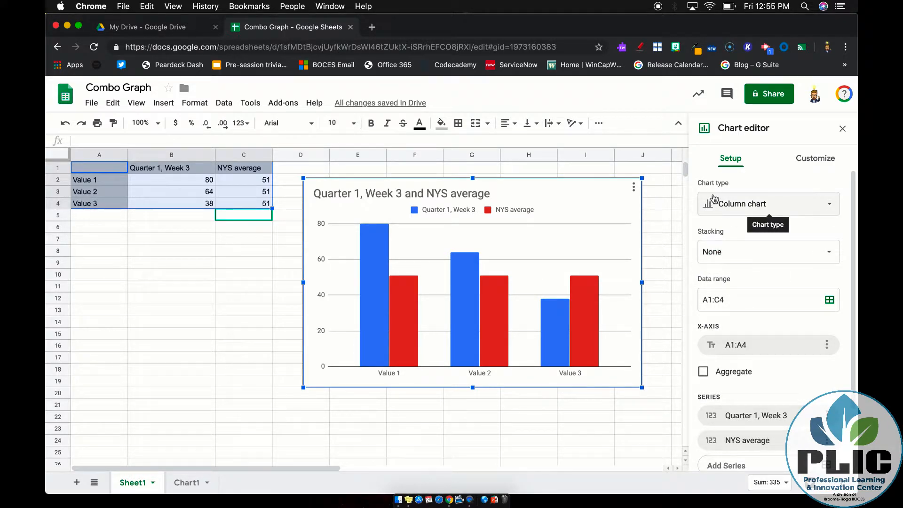
Change the chart type to Combo chart and expand the Series customization options.
left_click(767, 203)
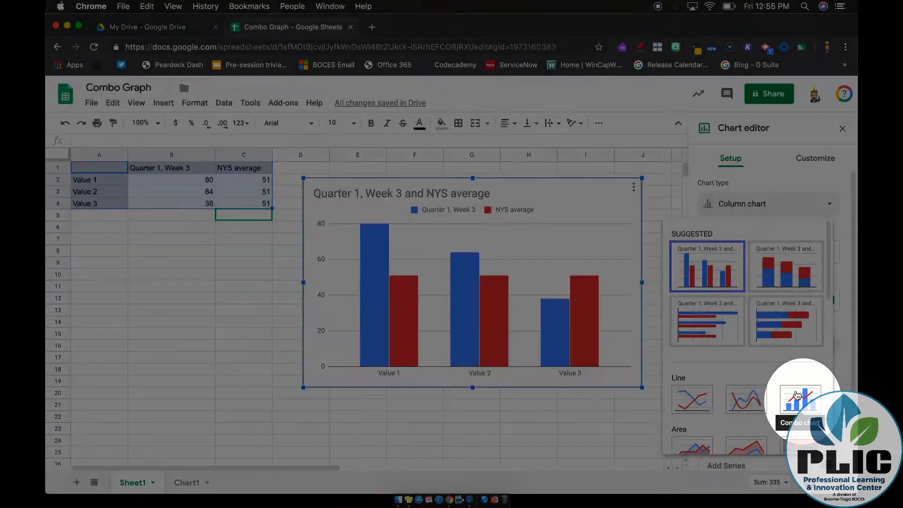
left_click(801, 405)
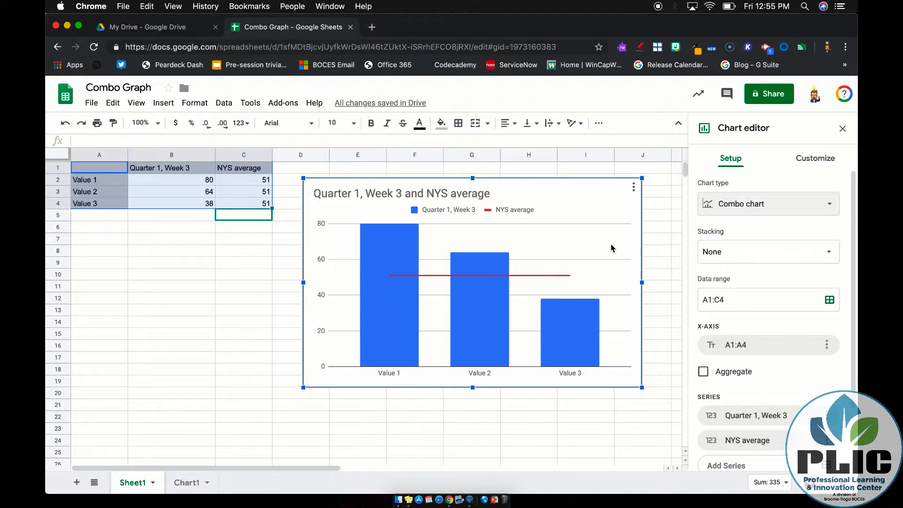
mouse_move(540, 282)
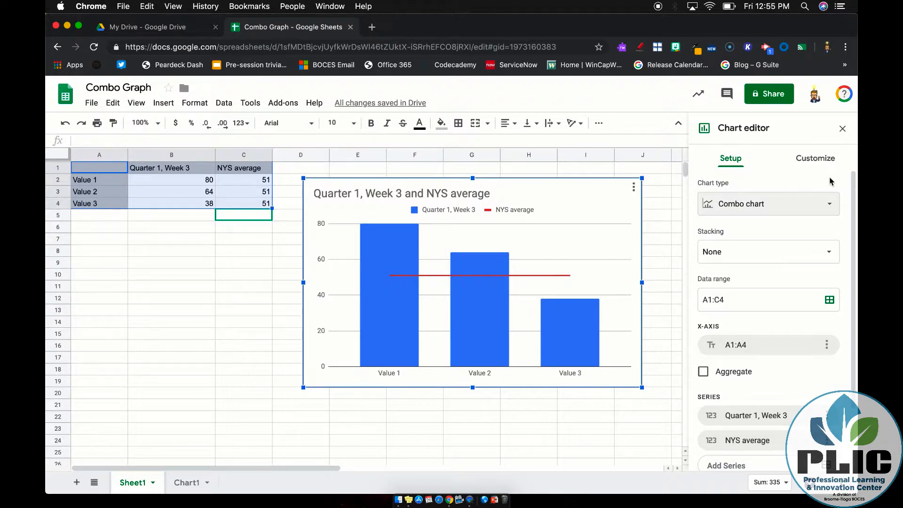
left_click(815, 158)
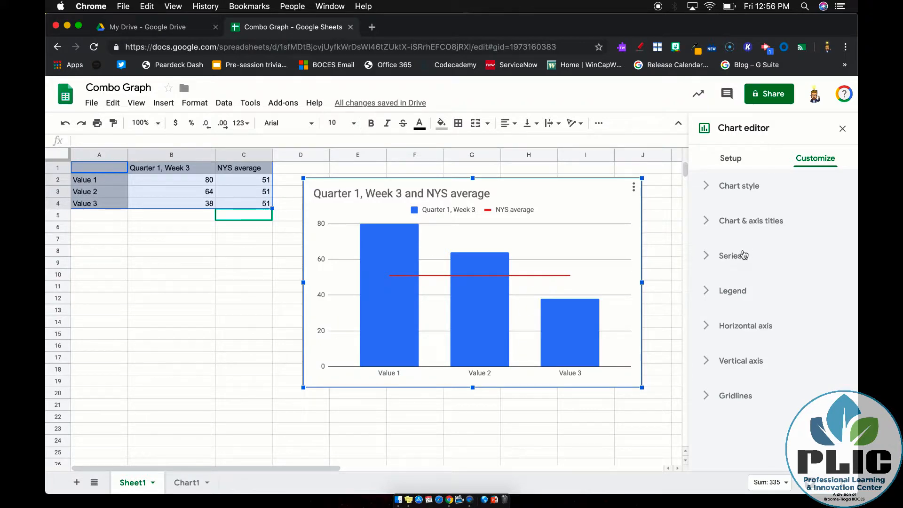
left_click(730, 256)
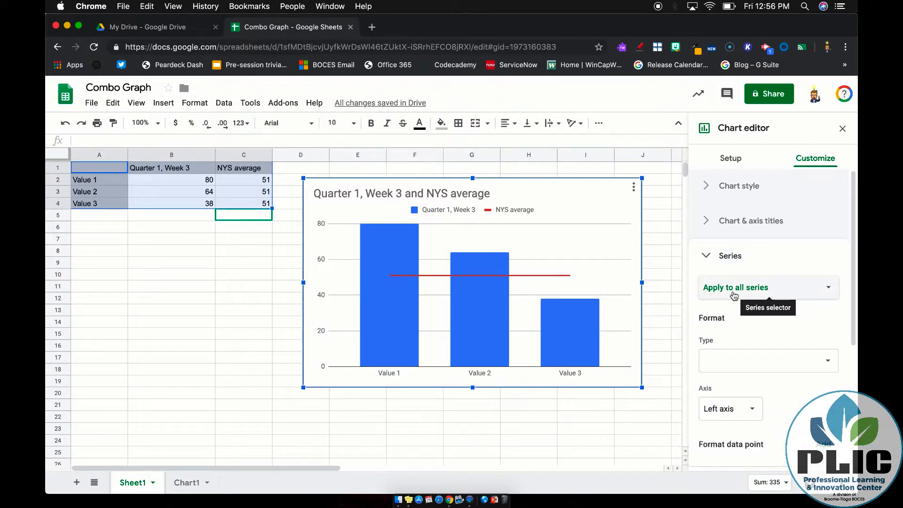
Try the NYS average series as Area, then Columns, then return it to Line.
left_click(768, 288)
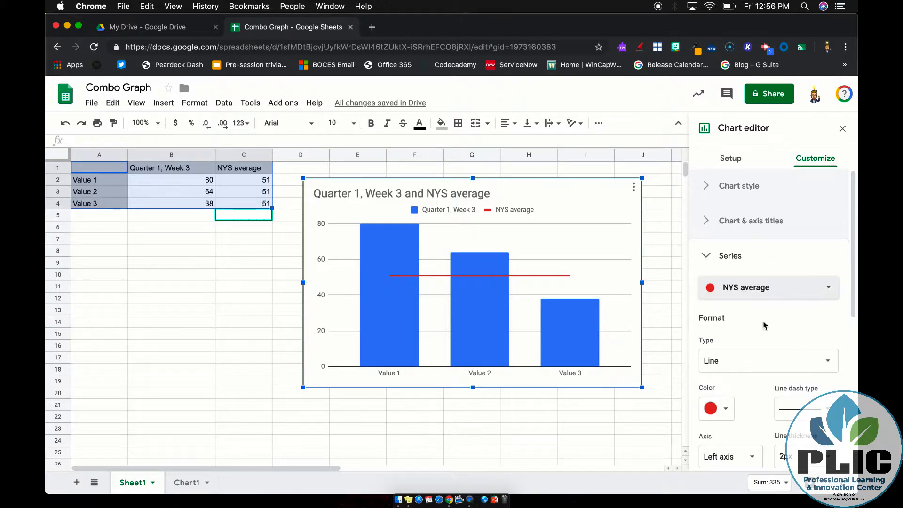
mouse_move(746, 366)
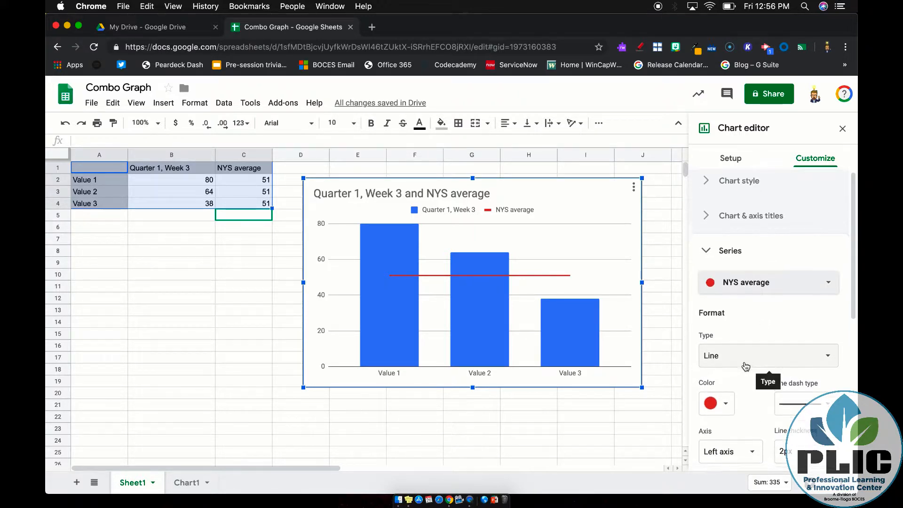
left_click(768, 356)
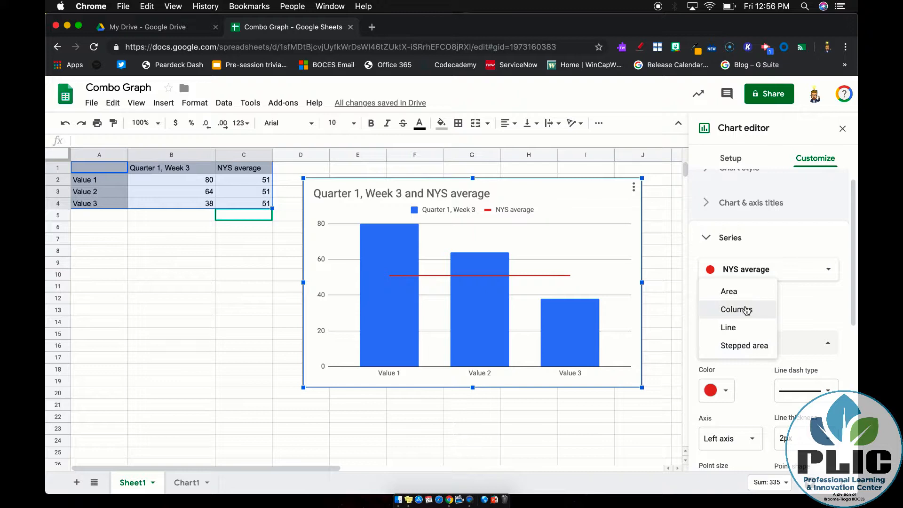
left_click(729, 291)
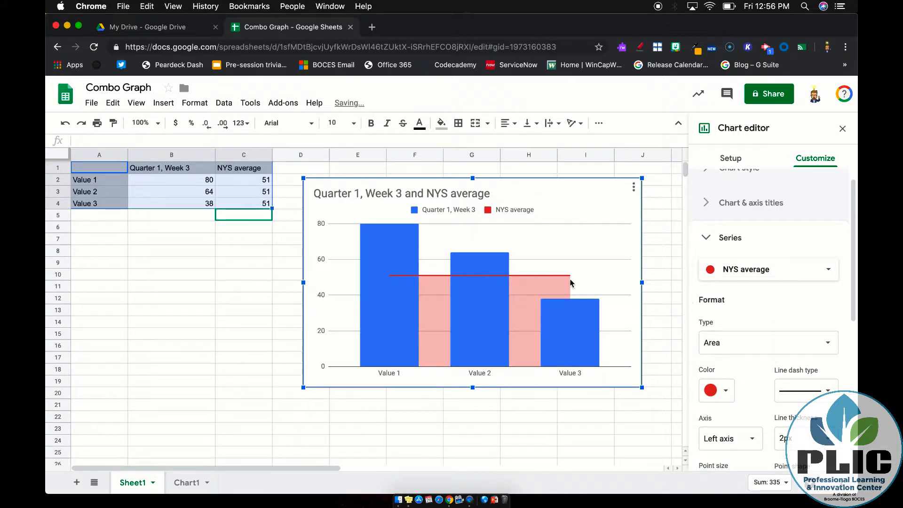
left_click(768, 343)
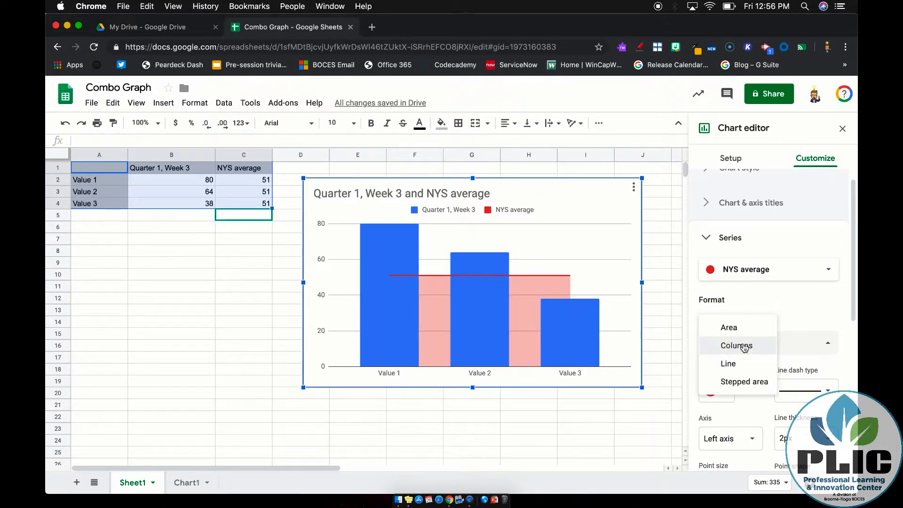
left_click(737, 345)
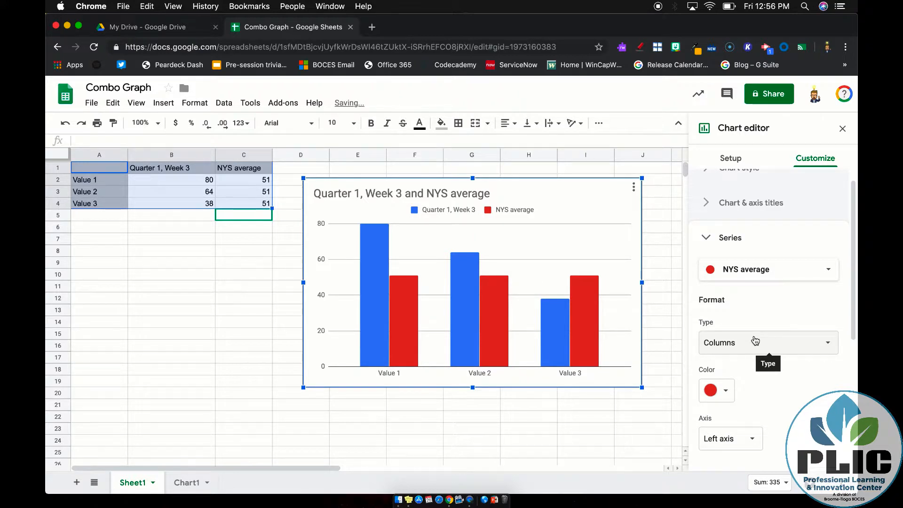
left_click(768, 342)
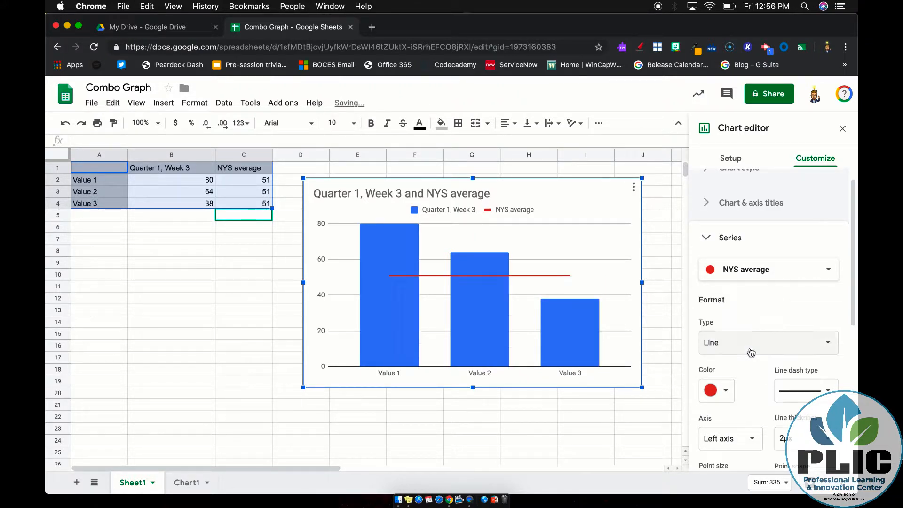
left_click(768, 343)
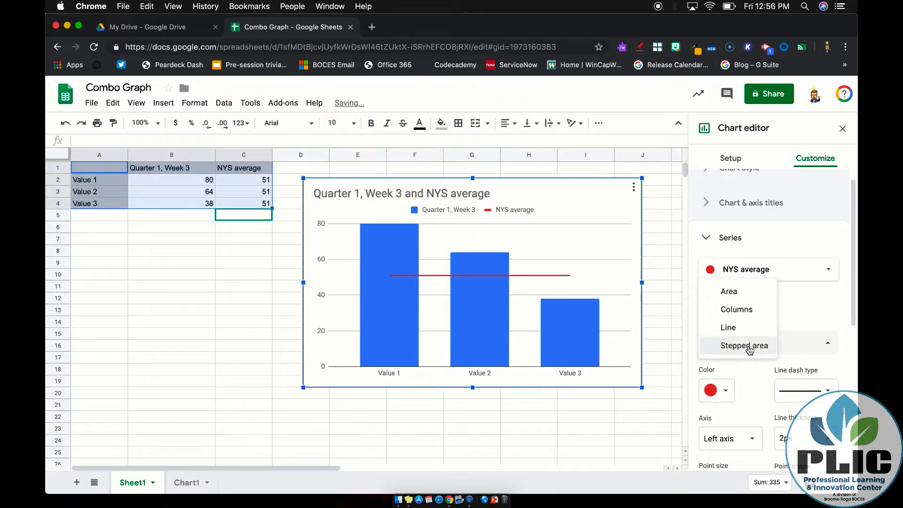
Set the NYS average series type to Stepped area.
left_click(744, 345)
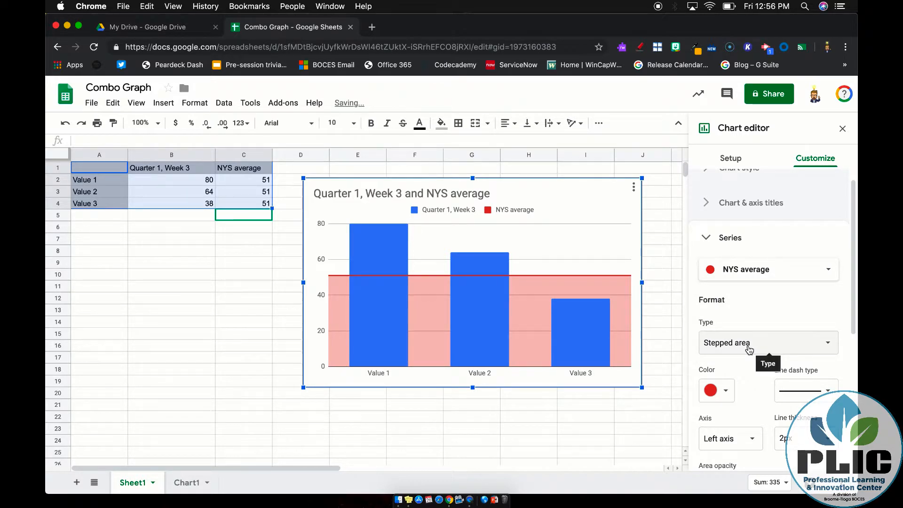
mouse_move(467, 285)
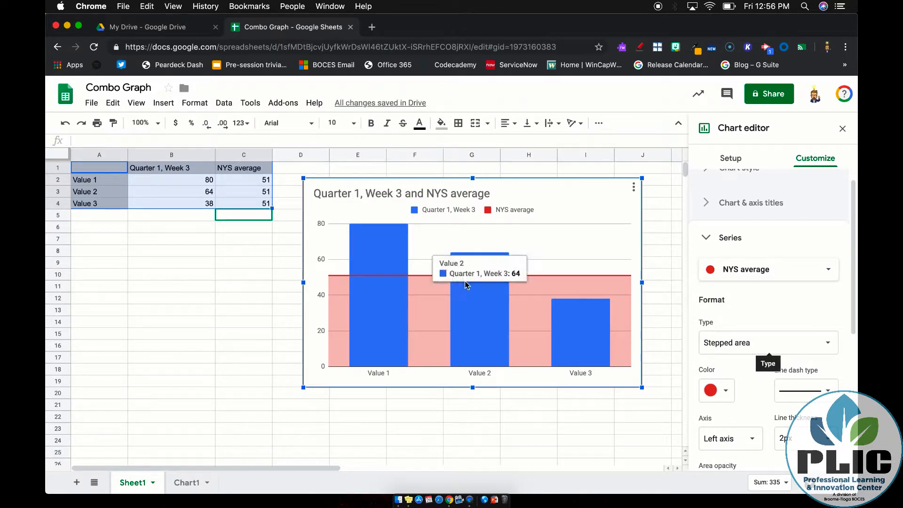
mouse_move(705, 277)
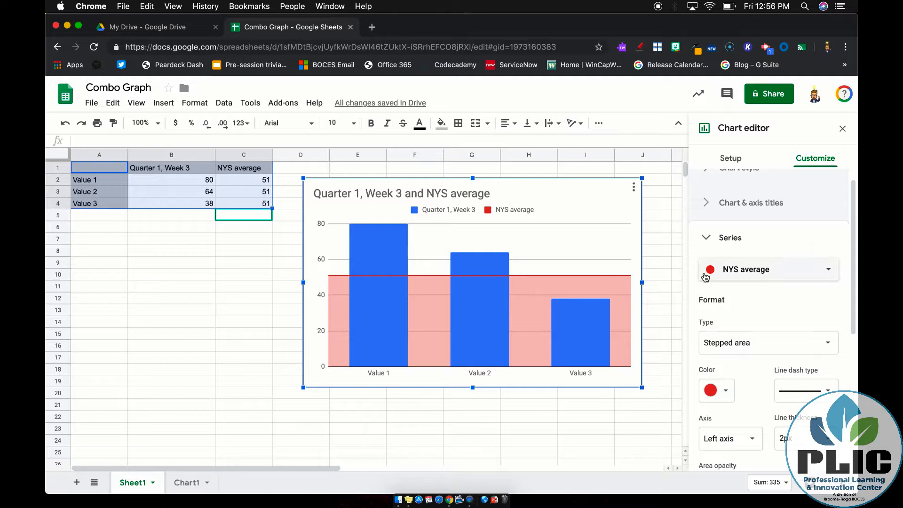
left_click(768, 342)
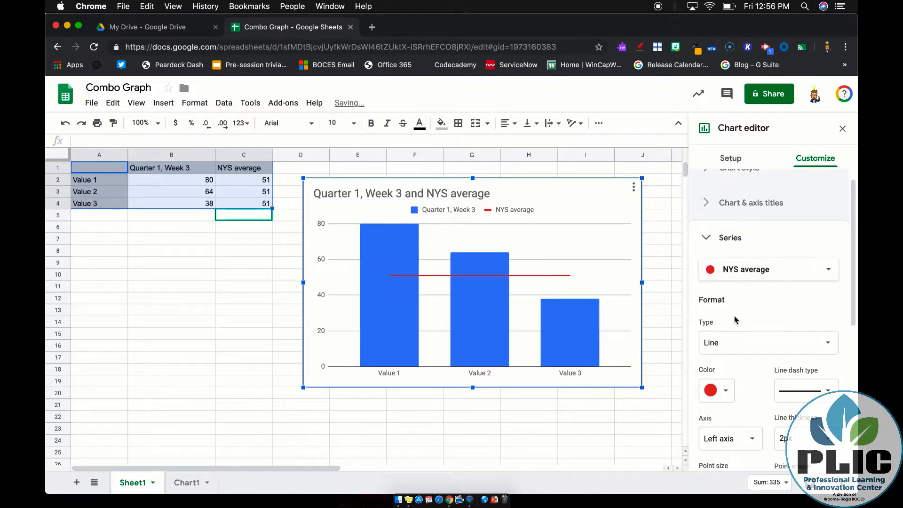
mouse_move(392, 274)
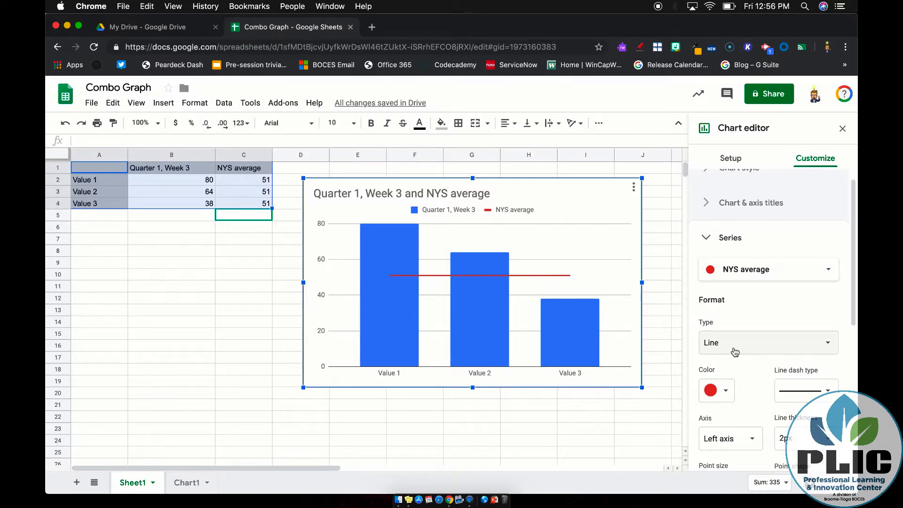
left_click(768, 342)
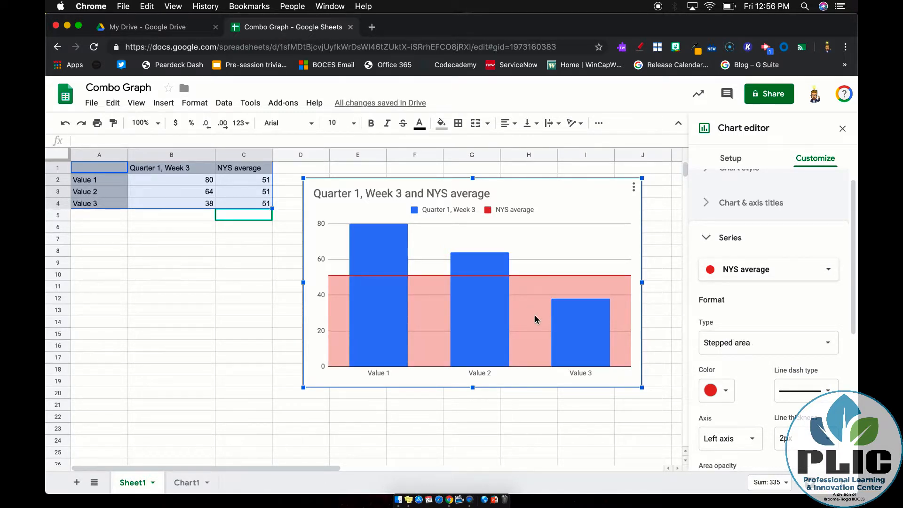
mouse_move(670, 374)
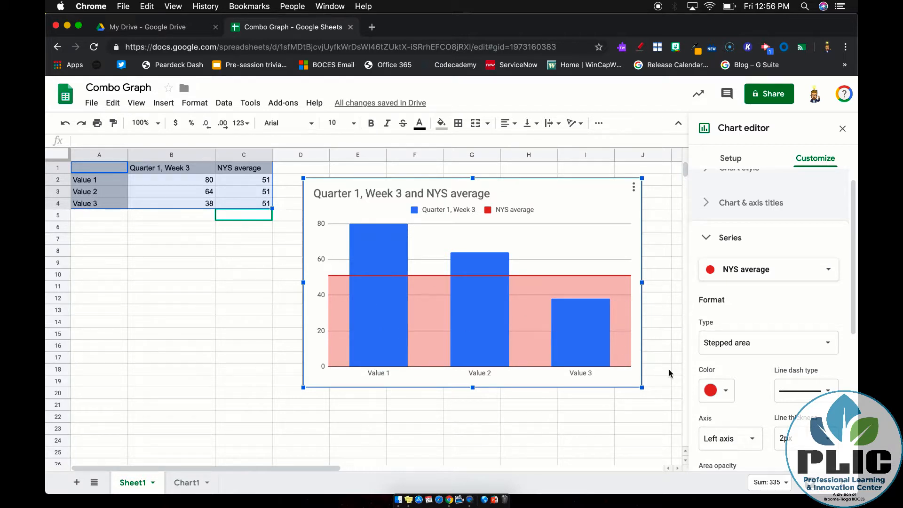
left_click(716, 390)
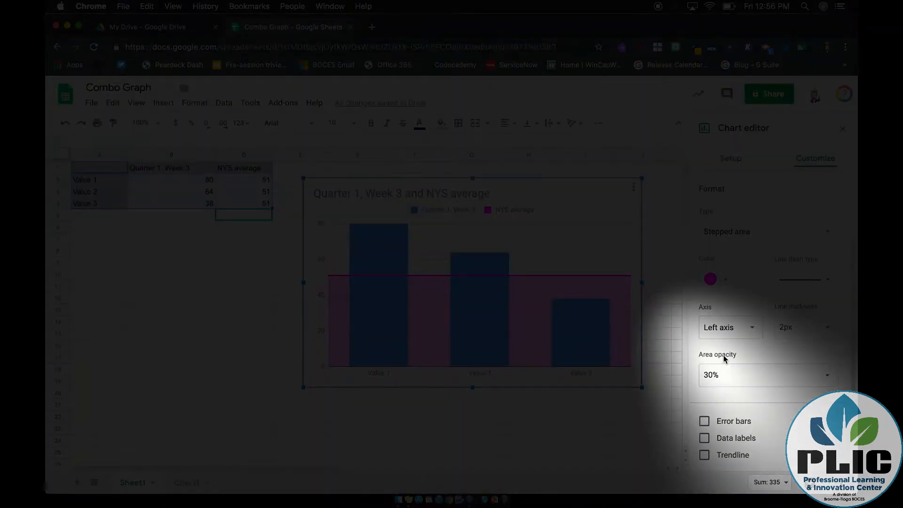
Set the NYS average area opacity to 0%, leaving only the red line.
left_click(768, 375)
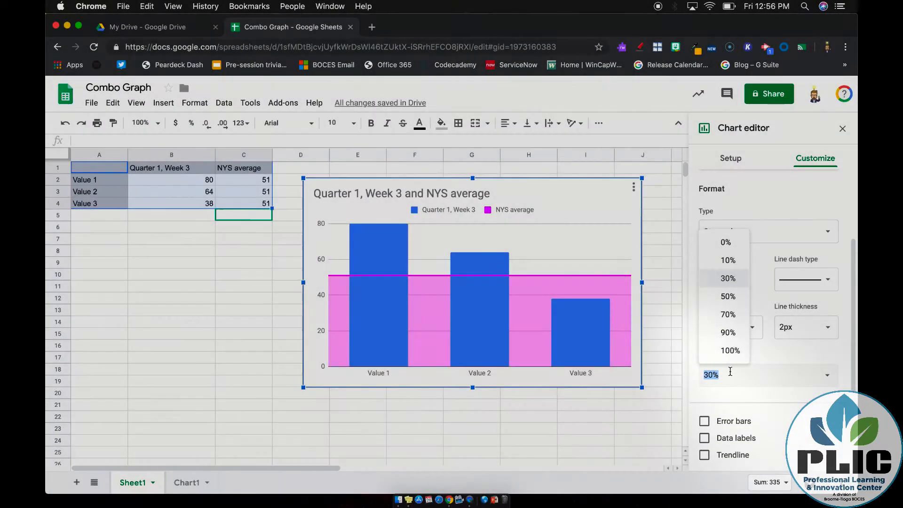
left_click(726, 242)
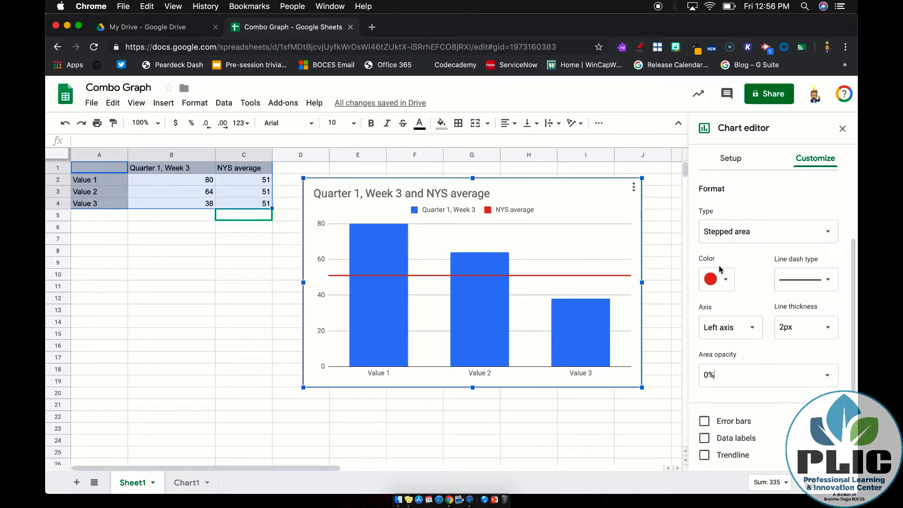
mouse_move(538, 310)
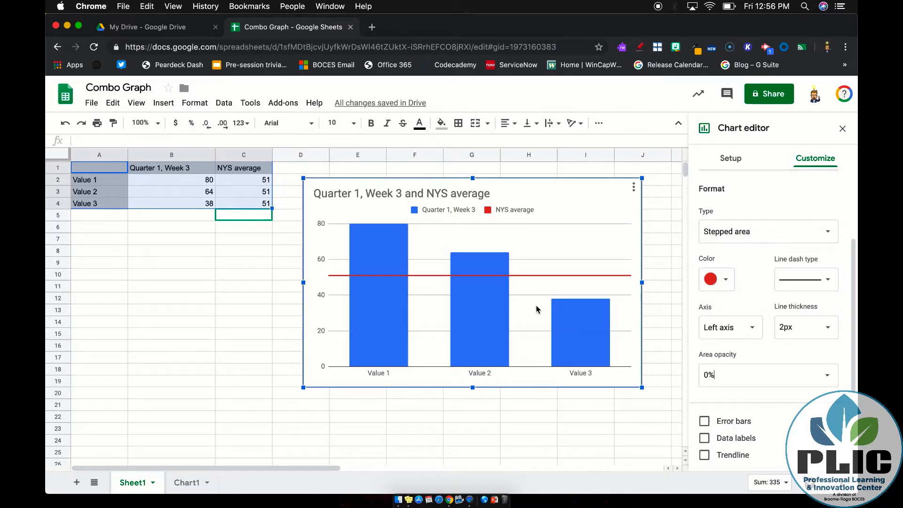
mouse_move(542, 328)
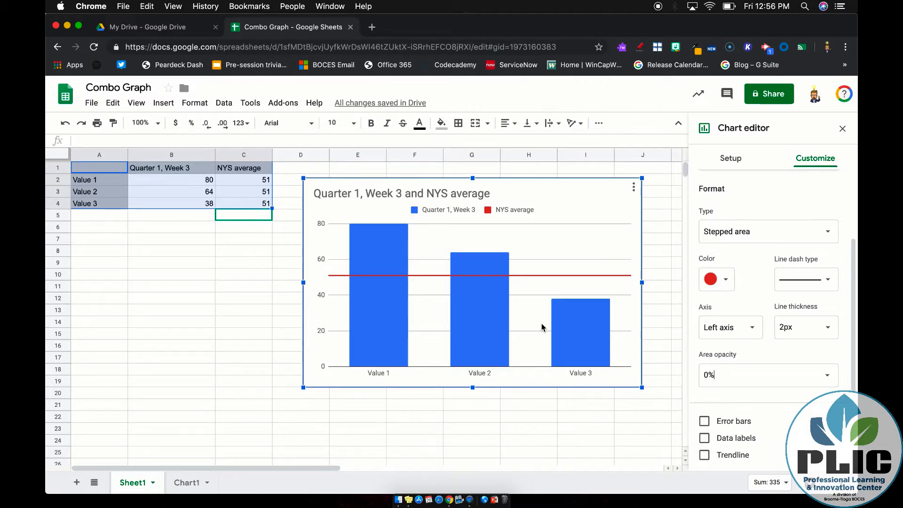
left_click(806, 280)
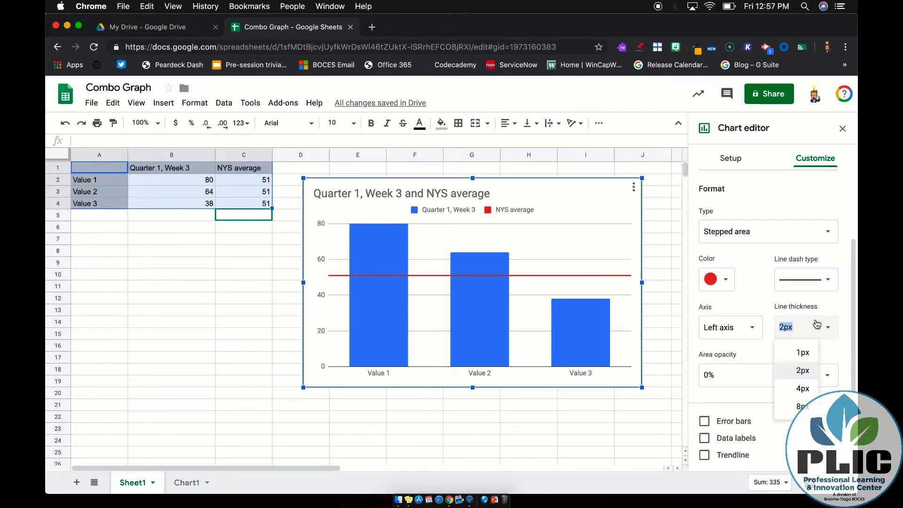
Set the NYS average line thickness to 8px.
left_click(803, 407)
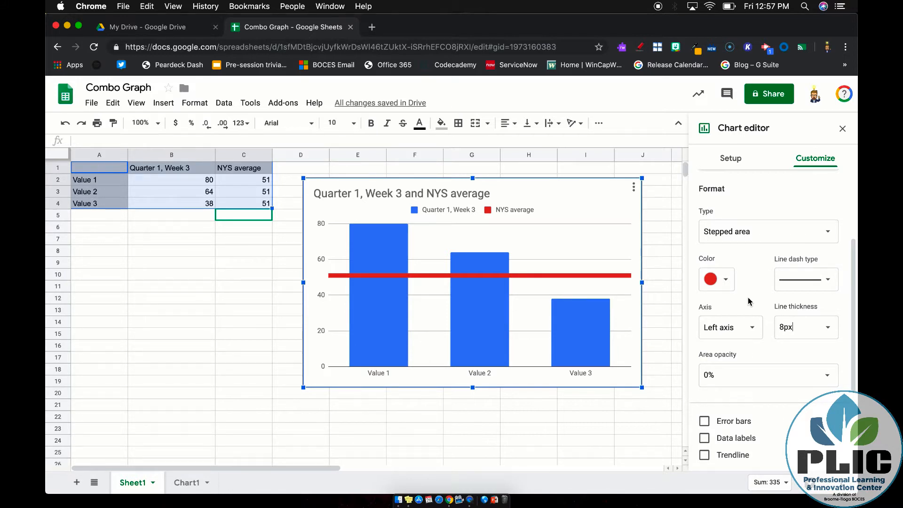
mouse_move(505, 304)
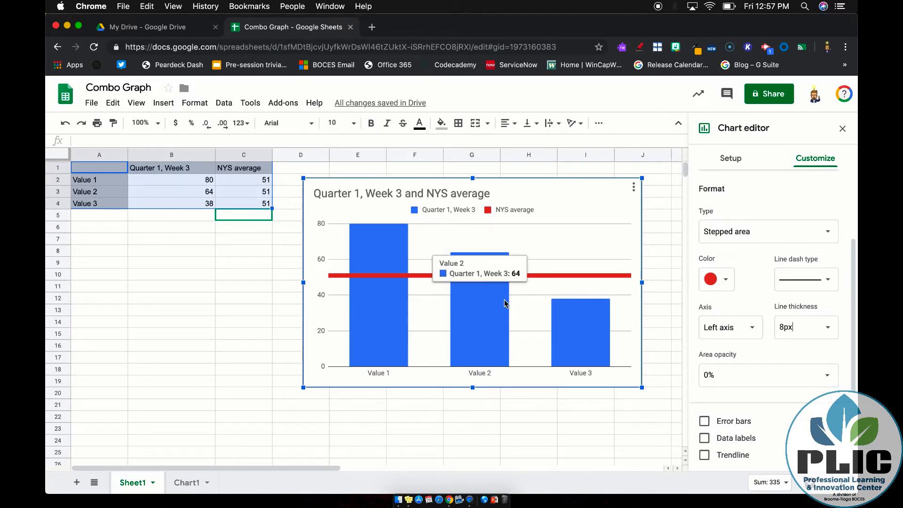
mouse_move(323, 358)
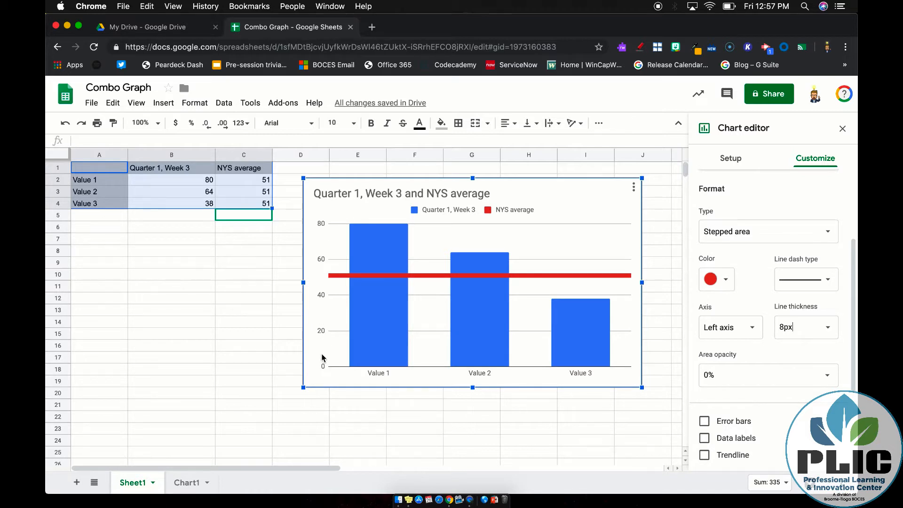
mouse_move(323, 327)
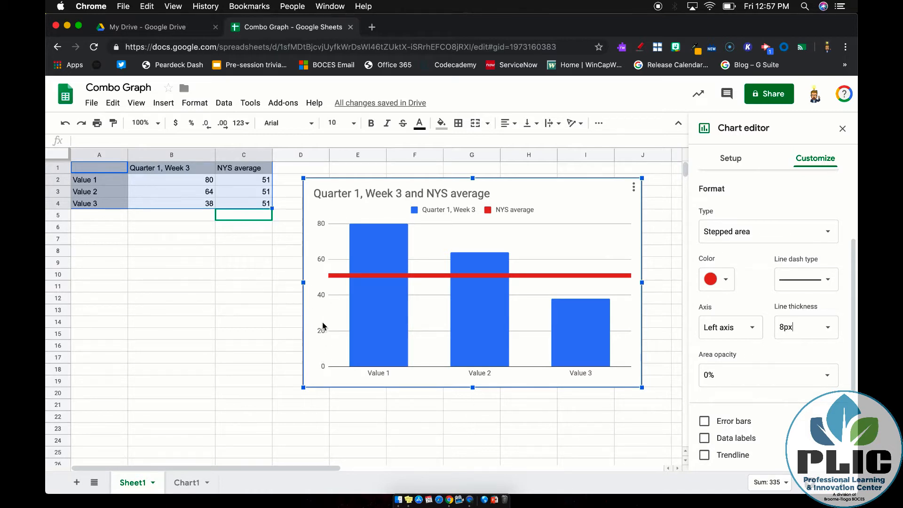
mouse_move(739, 221)
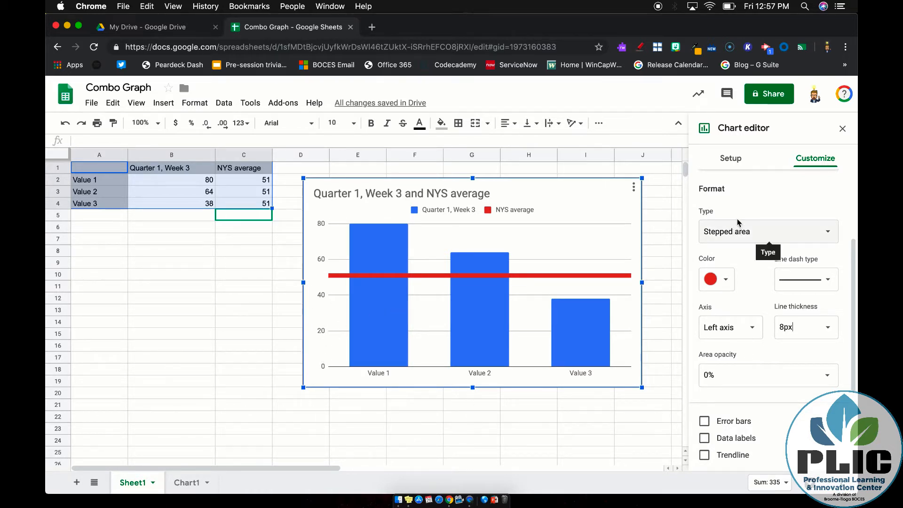
scroll("down", 3)
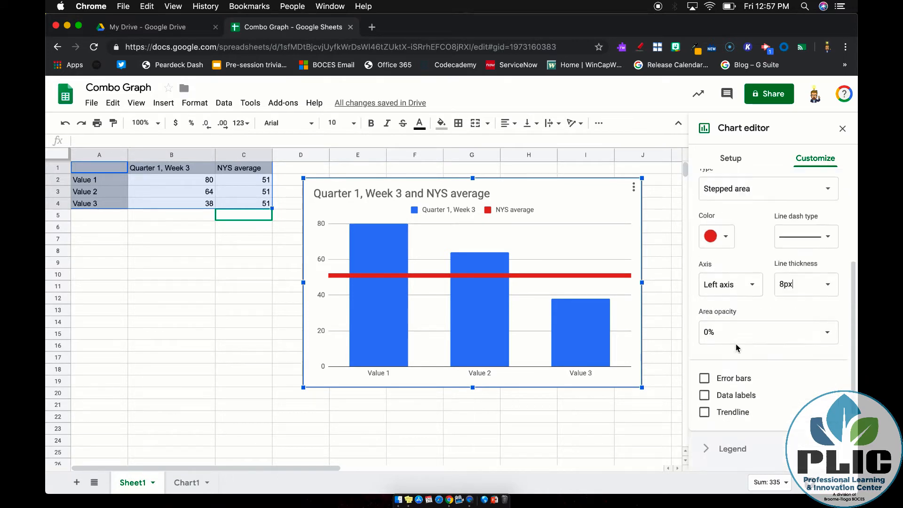
left_click(730, 285)
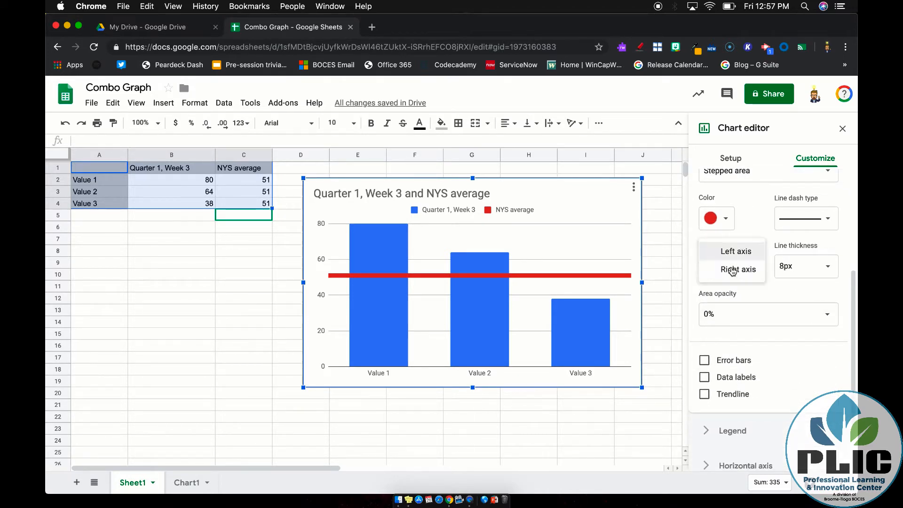
left_click(739, 269)
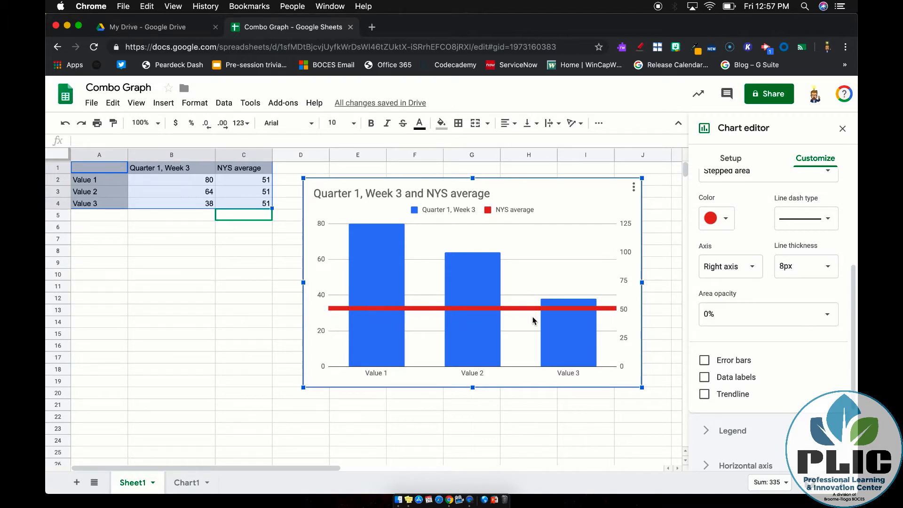
mouse_move(620, 313)
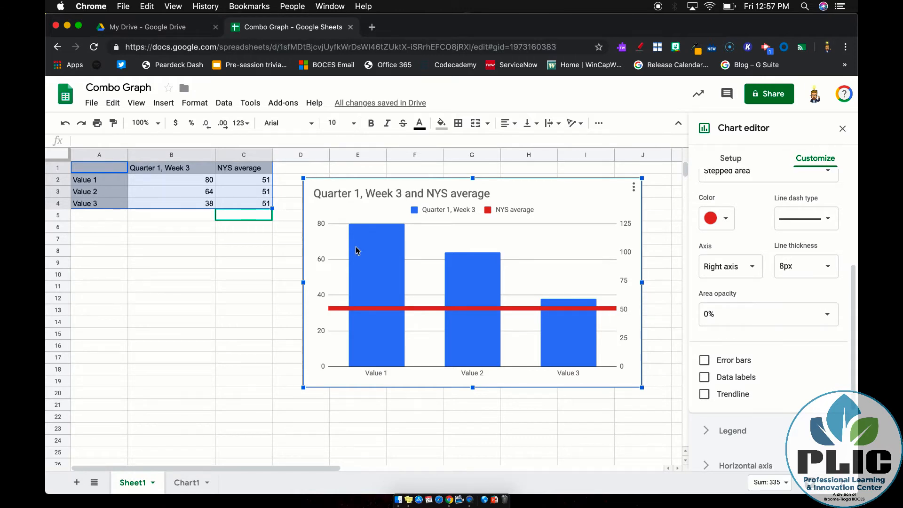
mouse_move(385, 225)
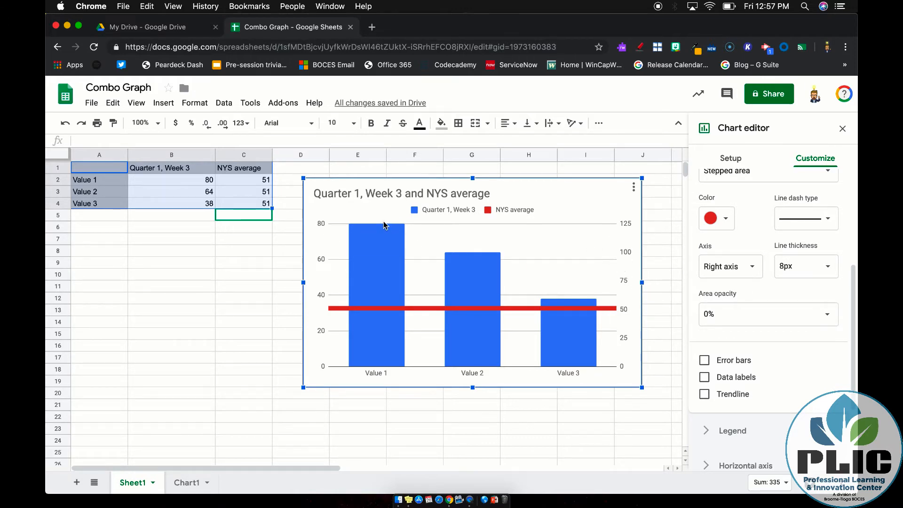
mouse_move(322, 244)
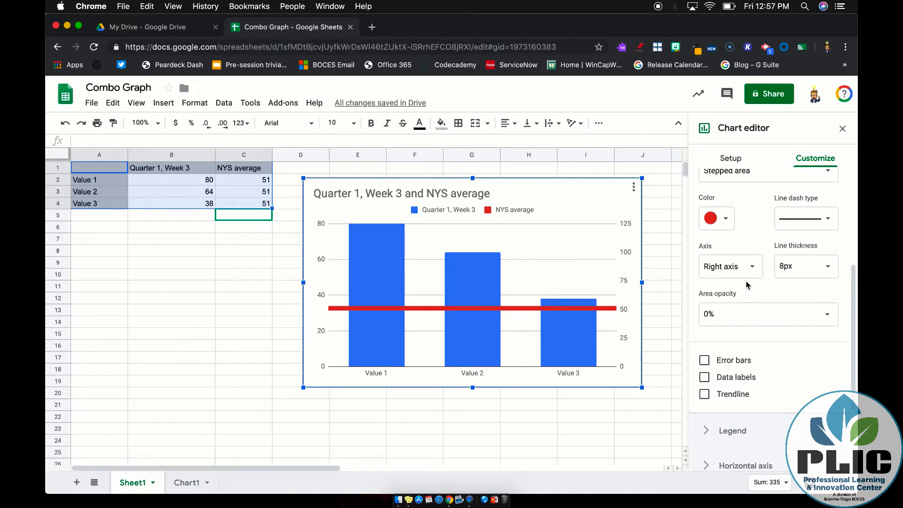
left_click(730, 266)
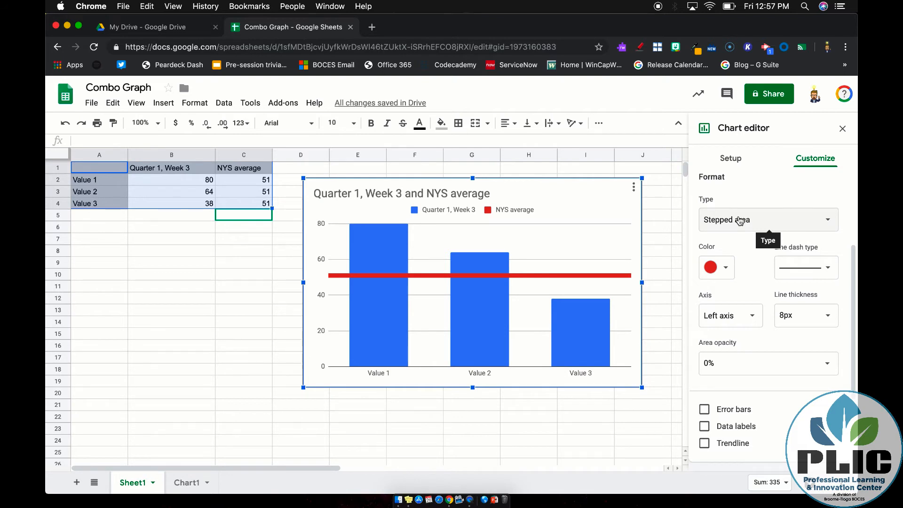
Move the combo chart onto its own Chart2 sheet and reopen the chart editor.
left_click(633, 187)
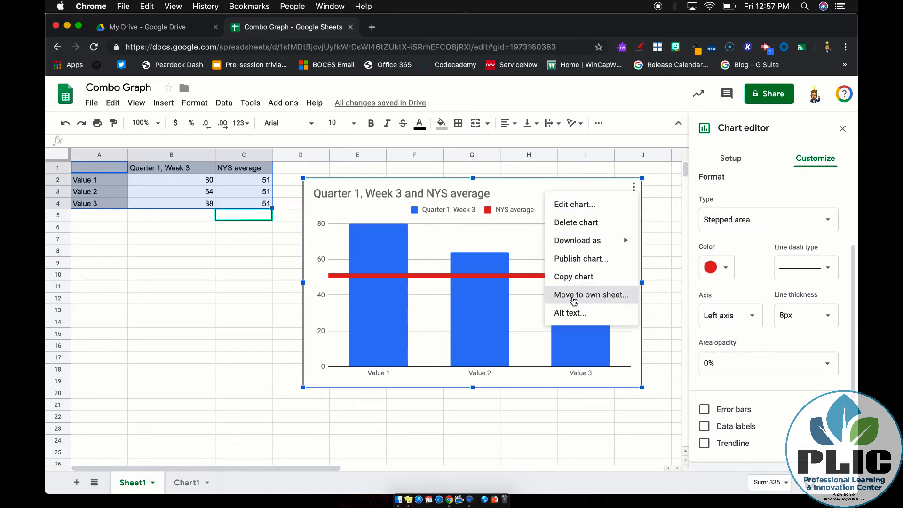
left_click(591, 295)
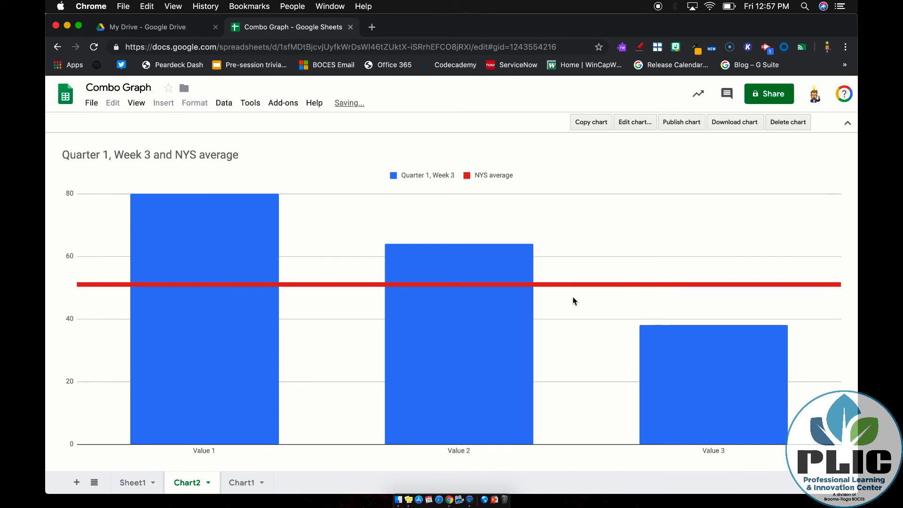
left_click(635, 122)
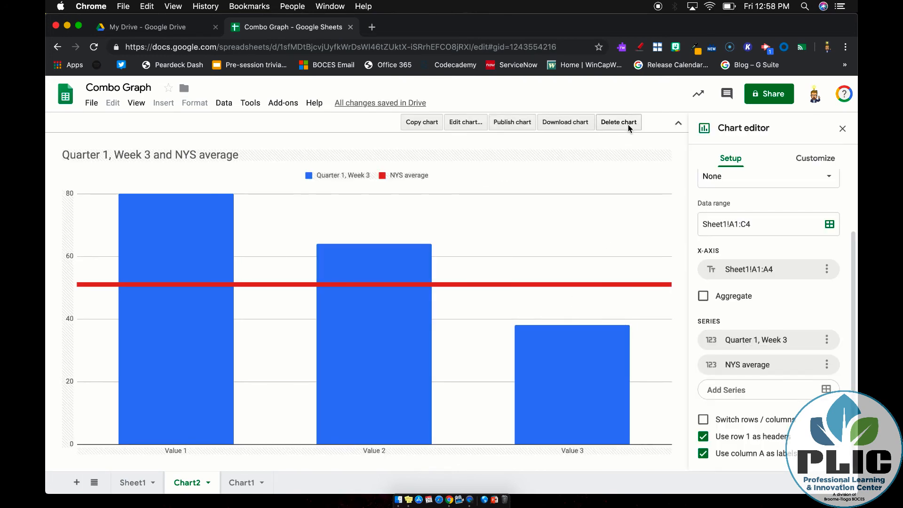